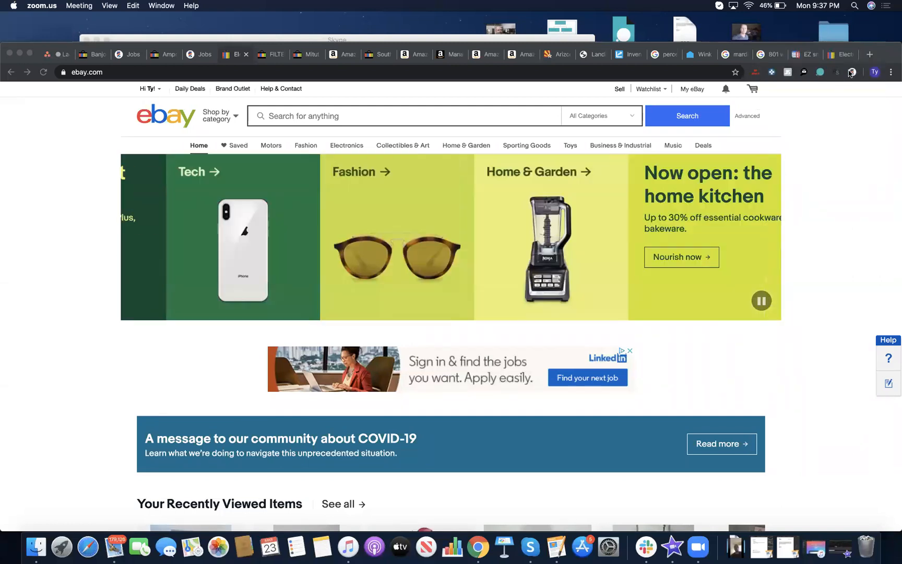
# In the LeBayzing panel, limit the product search to the Health & Household category
pyautogui.click(853, 72)
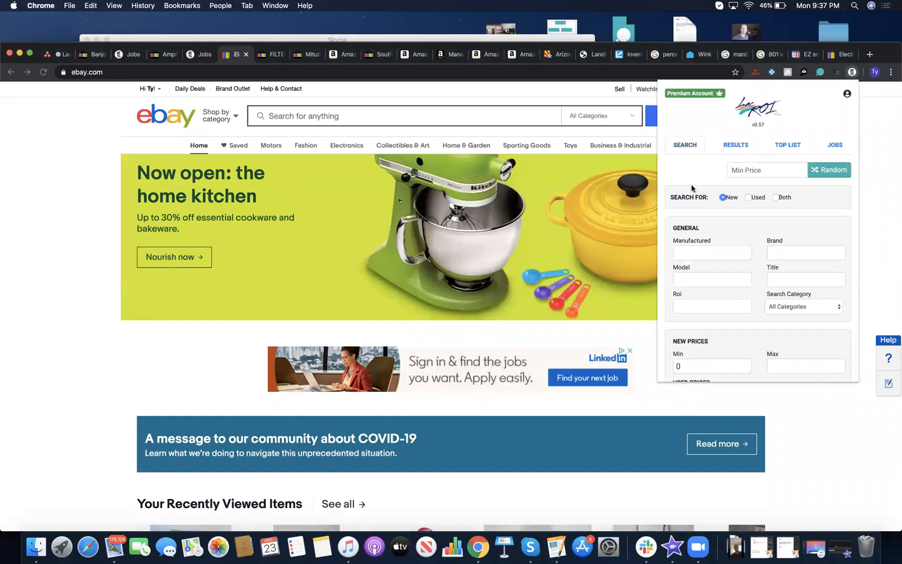
pyautogui.click(805, 252)
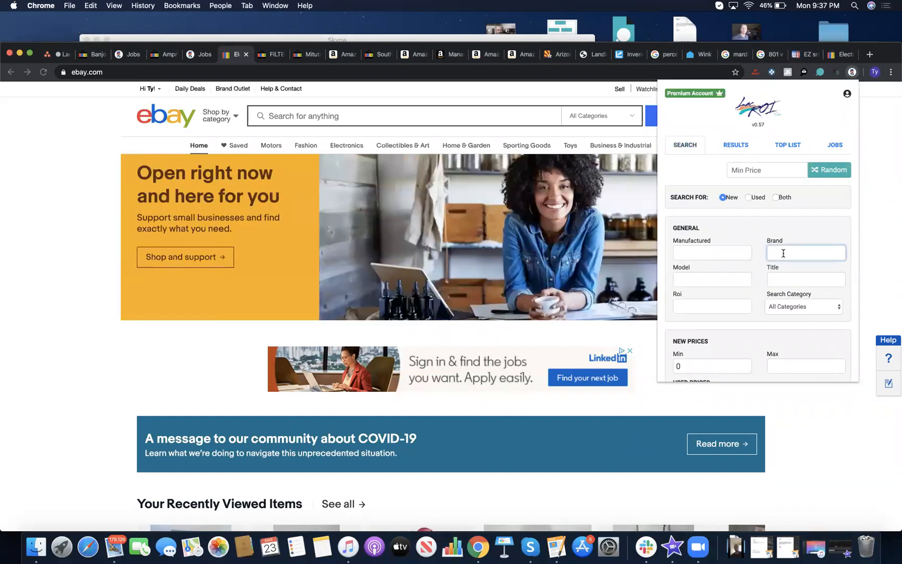
pyautogui.click(804, 307)
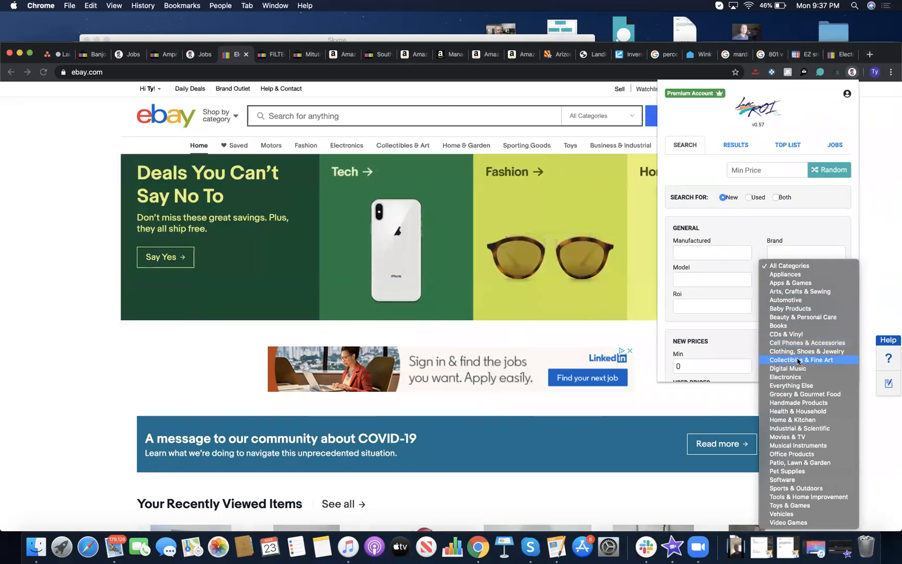
pyautogui.click(798, 420)
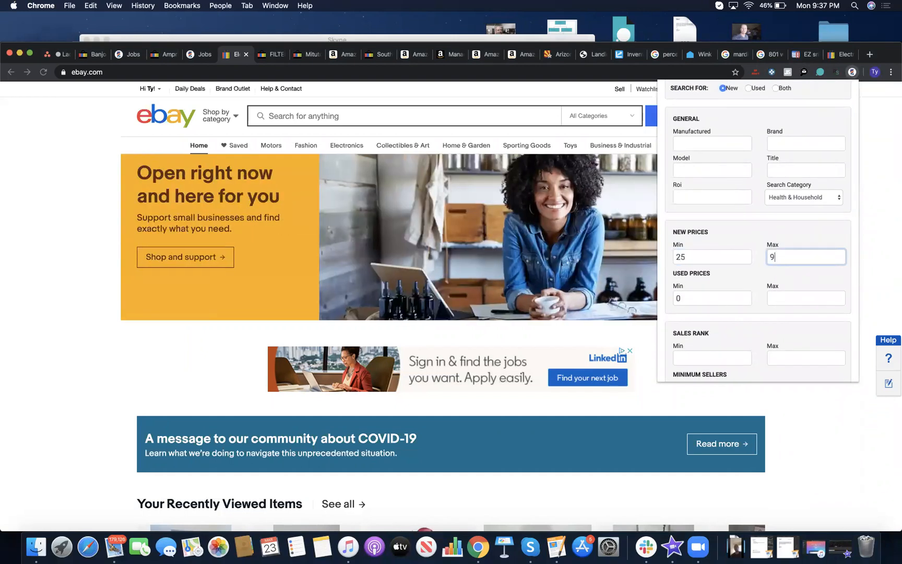
# Set price 25–9999, sales rank 75000–80000, min 3 new sellers, and run the search
pyautogui.write('999')
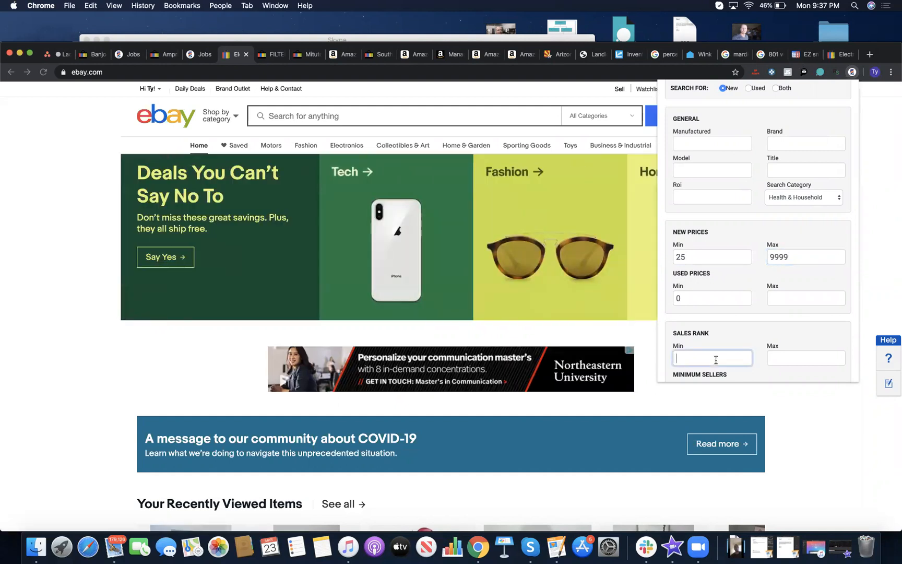
pyautogui.write('75000')
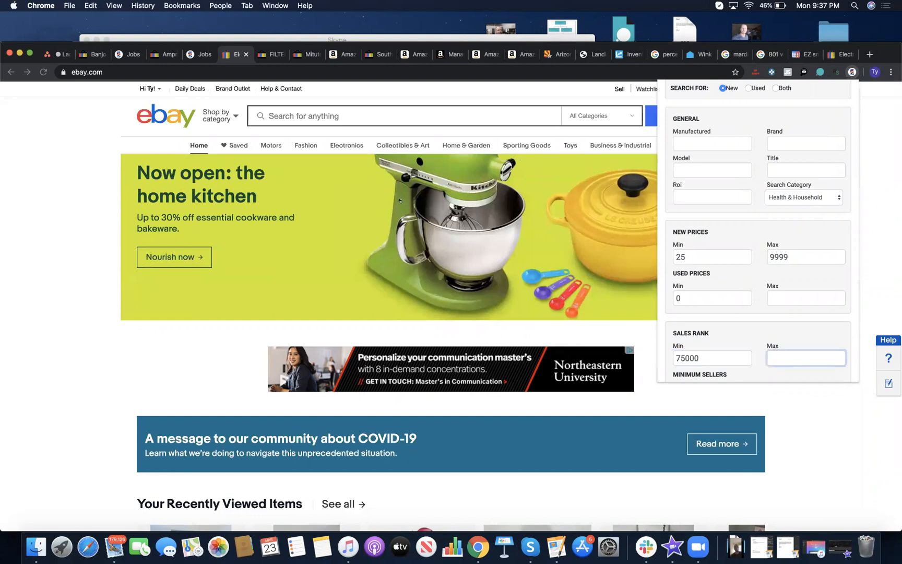
pyautogui.write('80000')
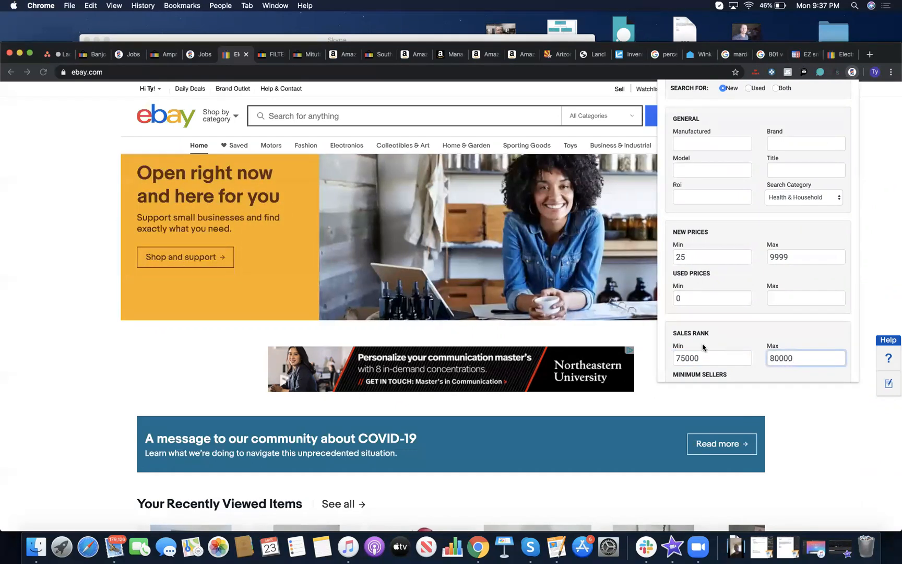
pyautogui.write('3')
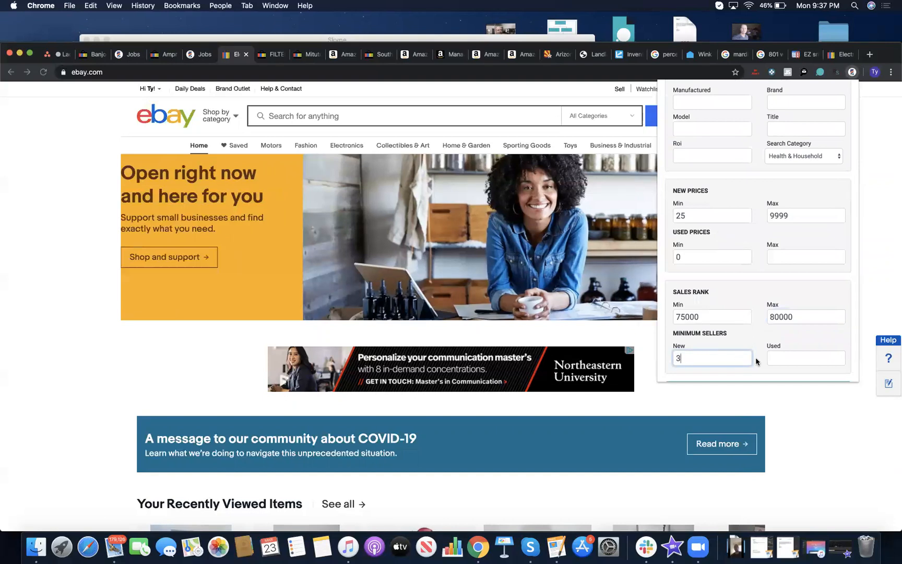
pyautogui.click(757, 351)
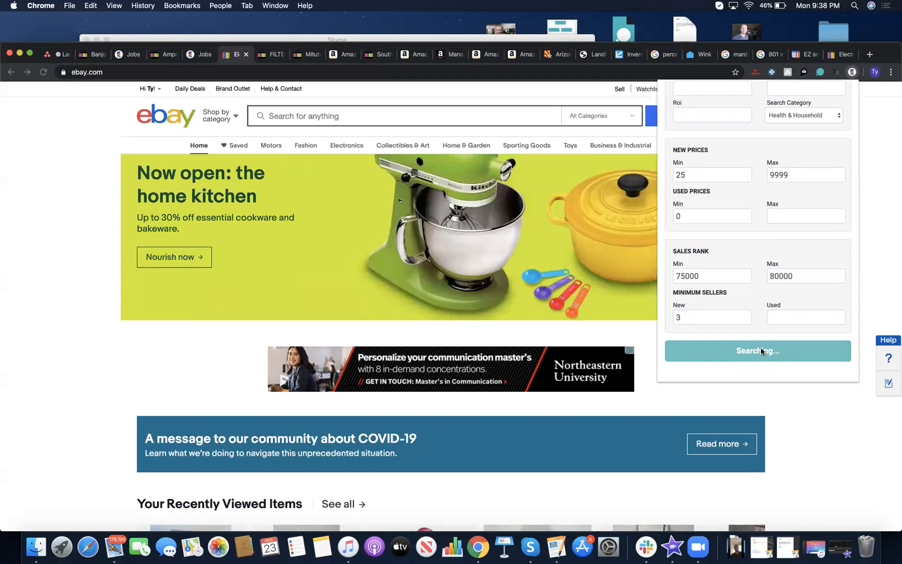
# Search eBay for the doTERRA Ylang Ylang oil by model and title, then the Bengay patches
pyautogui.click(758, 351)
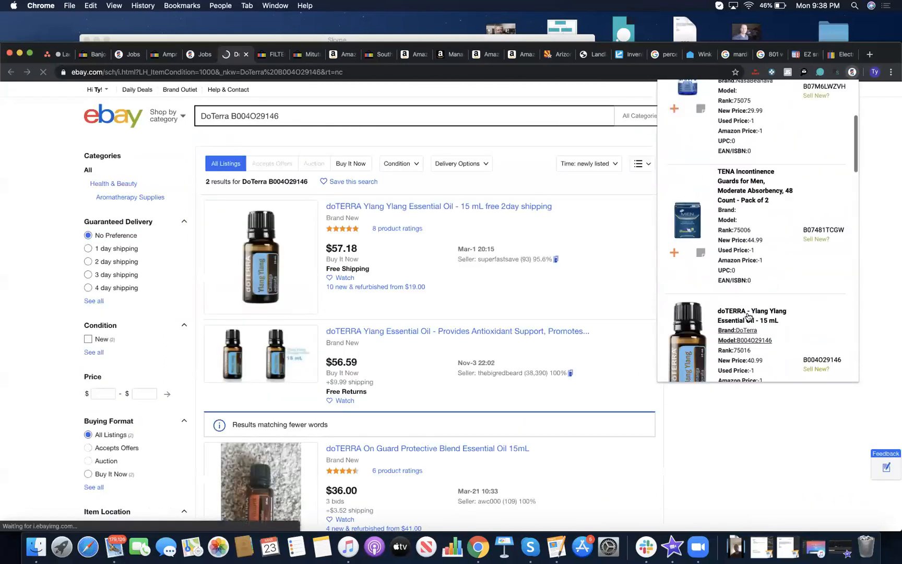
pyautogui.scroll(-3)
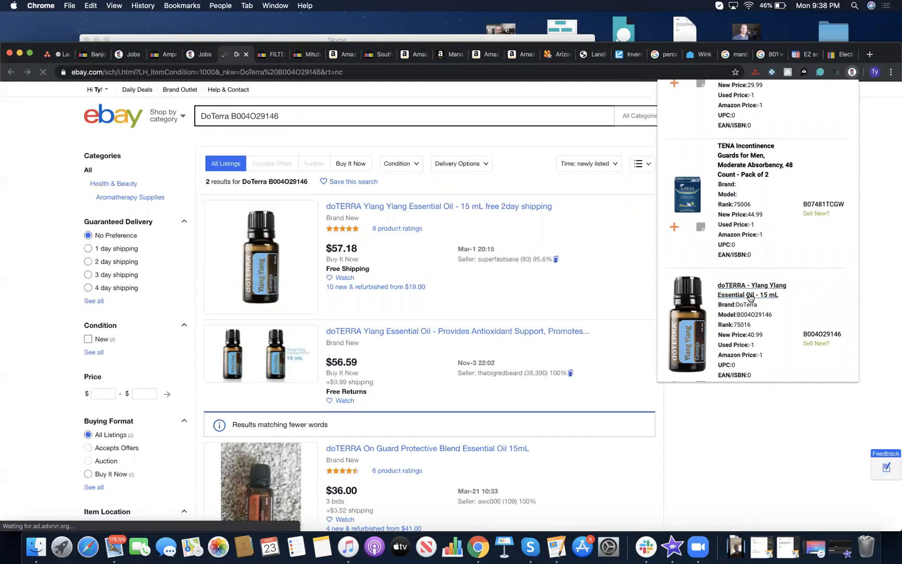
pyautogui.click(748, 294)
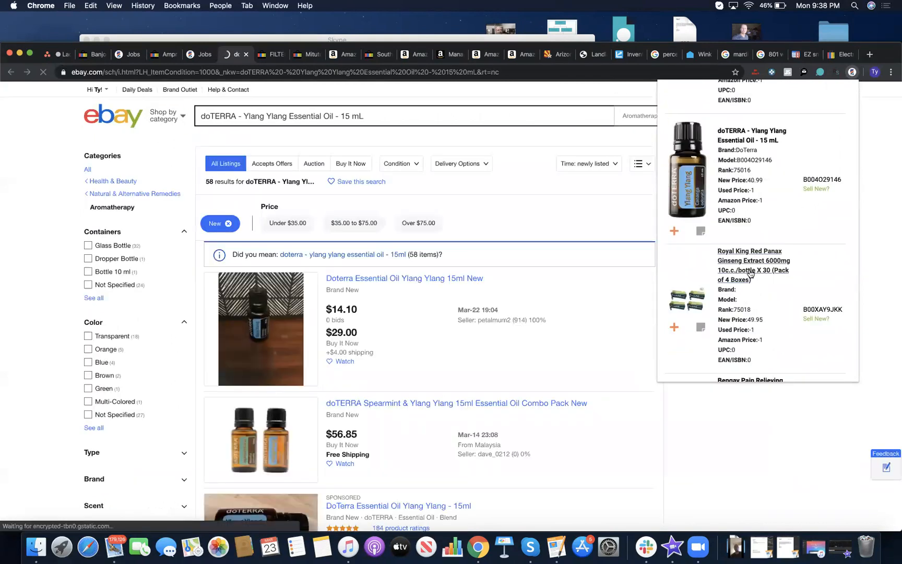
pyautogui.click(753, 266)
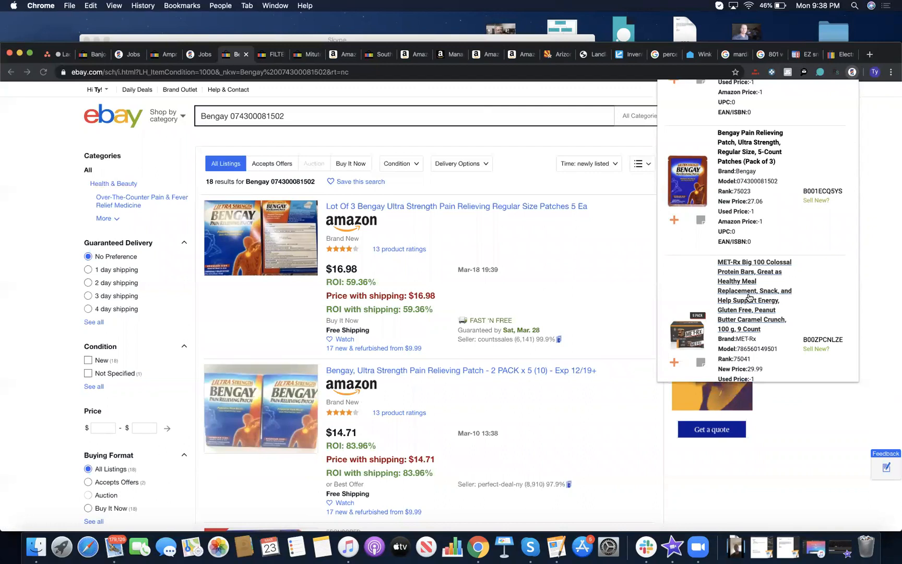
pyautogui.moveTo(566, 272)
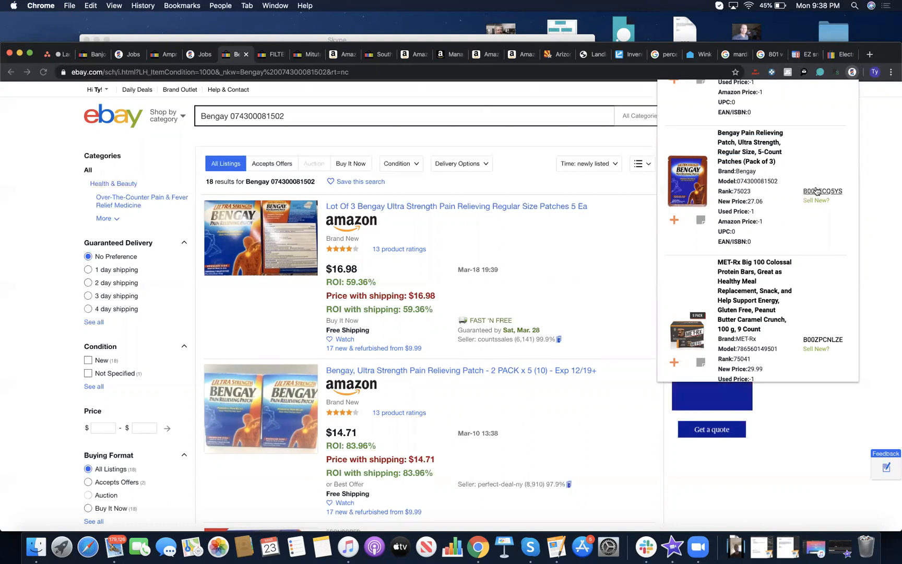
# Check the Bengay patches (Pack of 3) Amazon page's rank and Keepa figures, then return to eBay
pyautogui.click(822, 191)
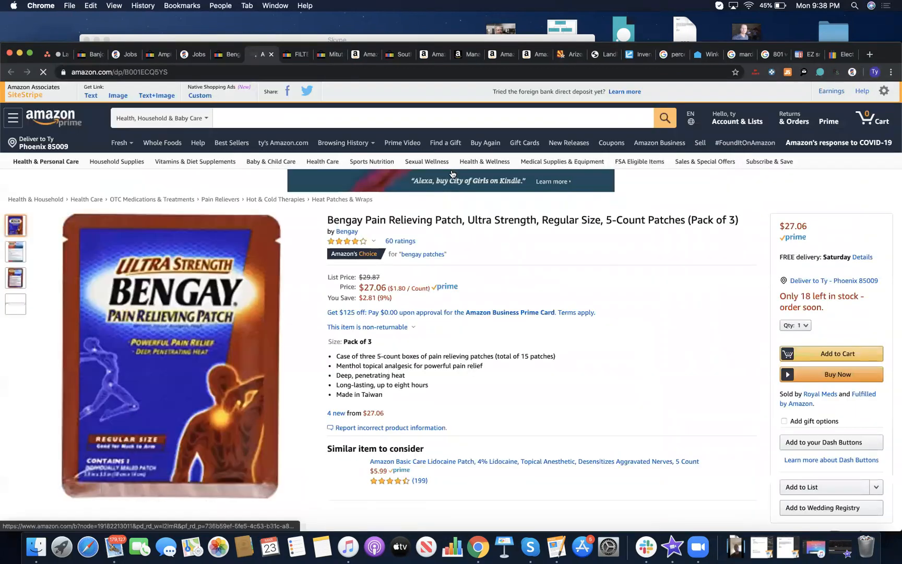
pyautogui.scroll(-3)
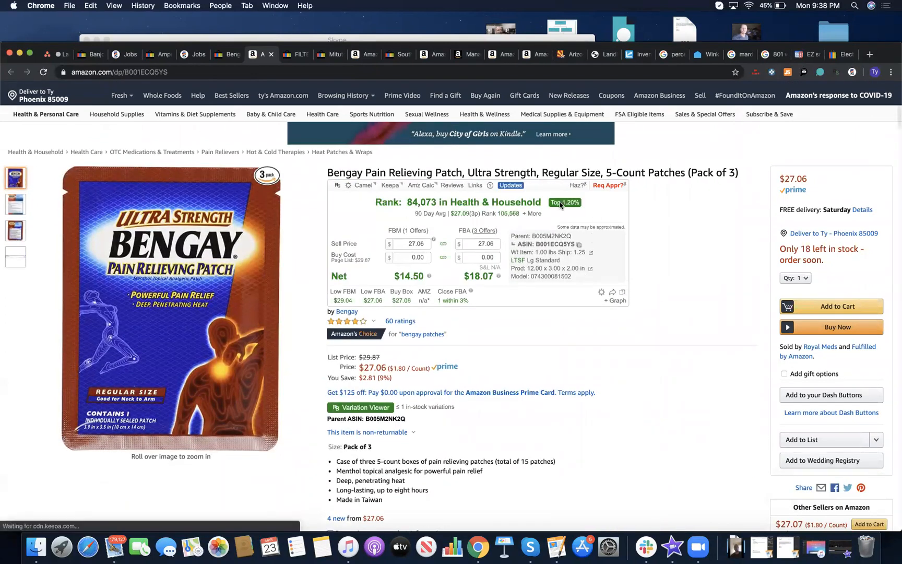
pyautogui.click(226, 54)
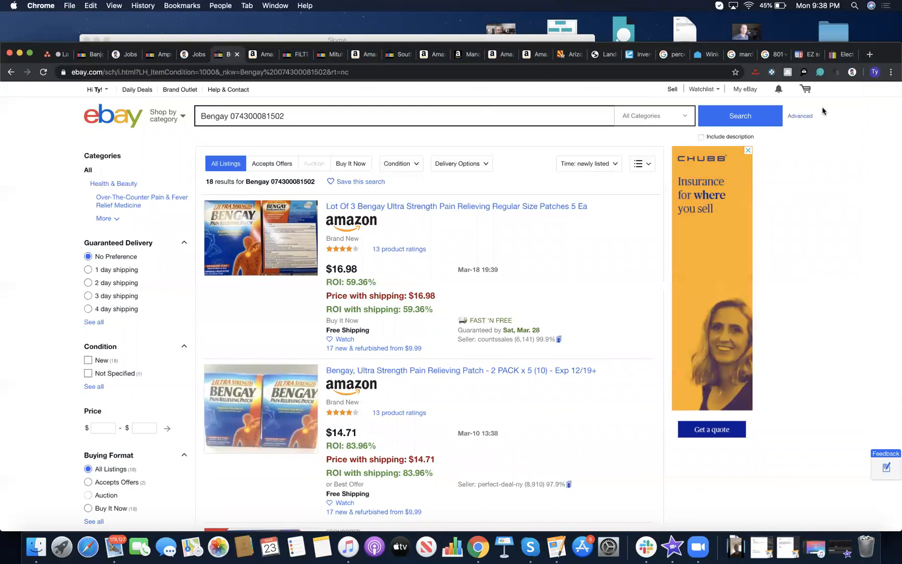
# From the LeBayzing results, search eBay for the MET-Rx bars and the Kitu creamer brand
pyautogui.click(852, 72)
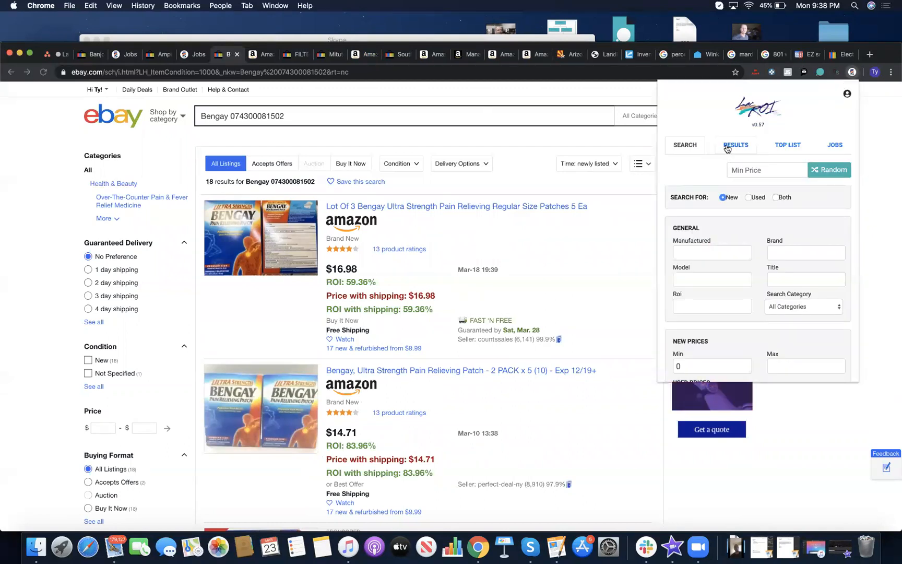
pyautogui.click(735, 144)
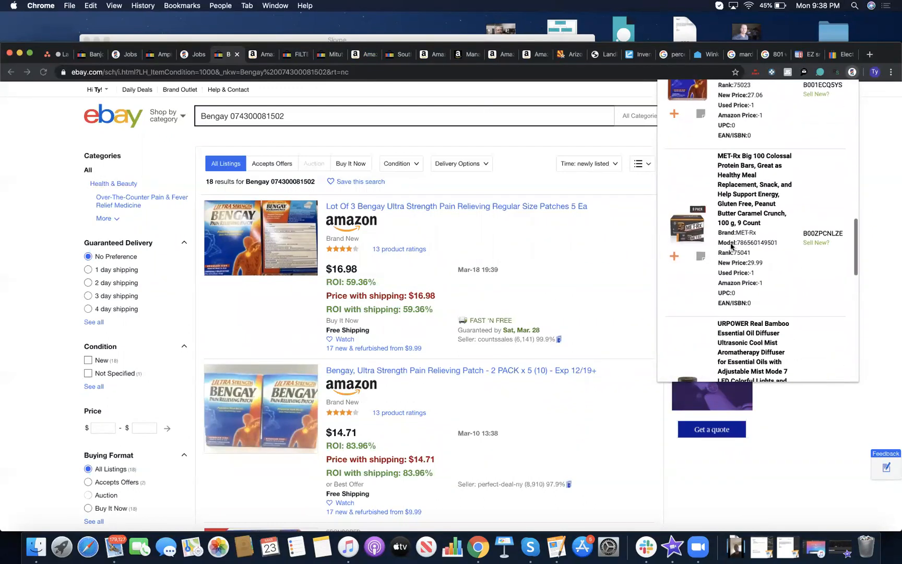
pyautogui.click(771, 242)
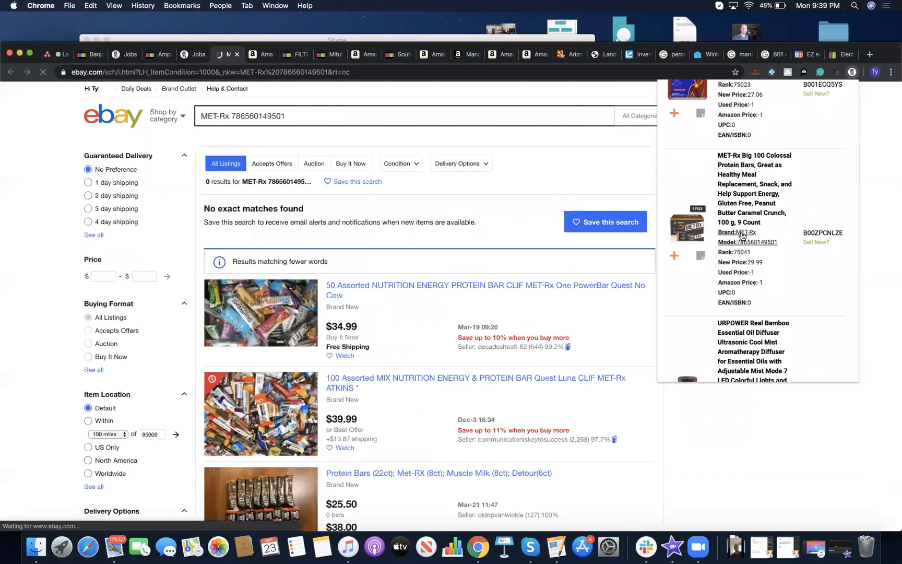
pyautogui.scroll(-3)
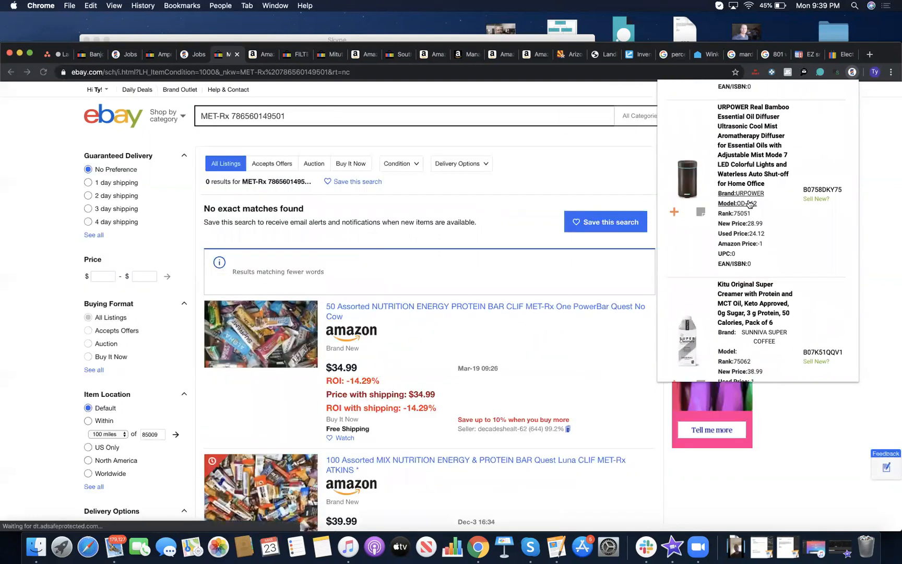
pyautogui.click(745, 204)
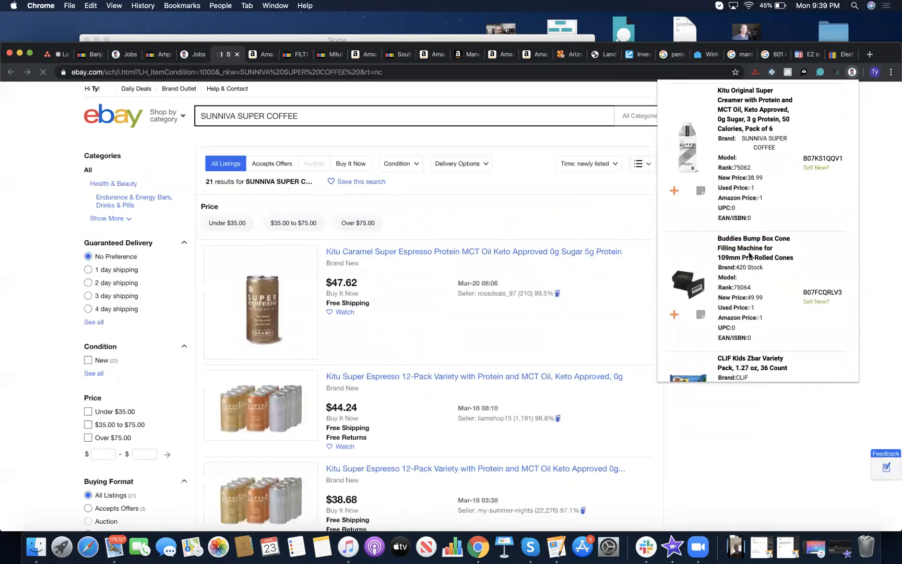
# Move to the next page of found products and search eBay for the Swiffer duster kit
pyautogui.scroll(-3)
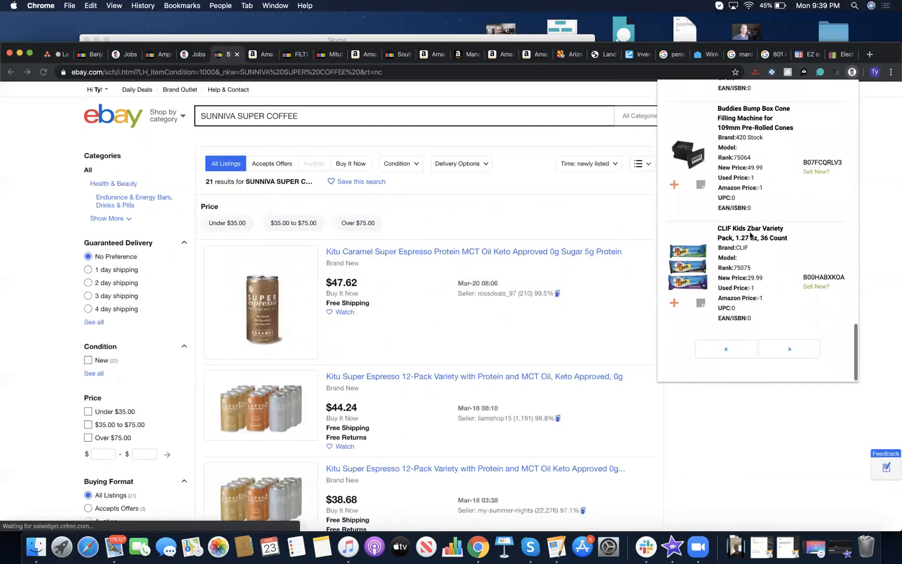
pyautogui.click(790, 349)
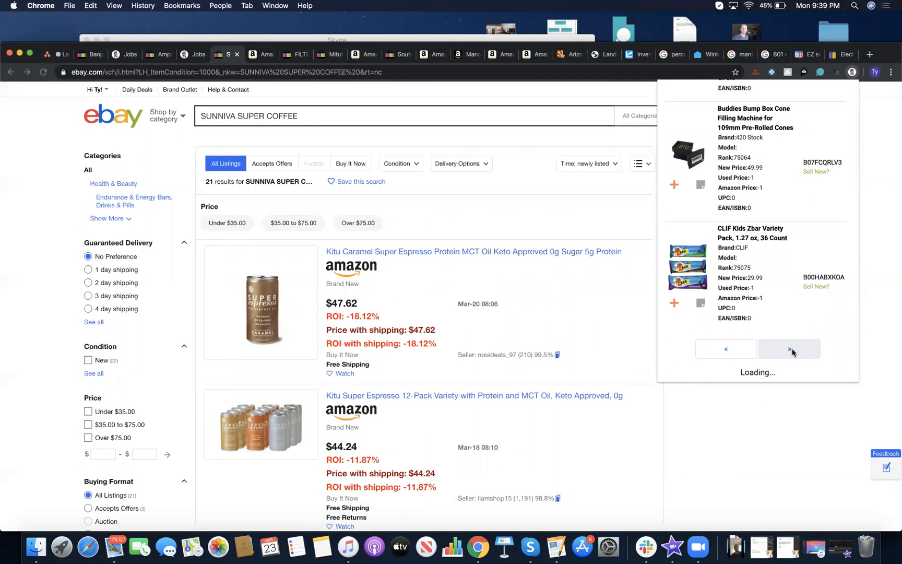
pyautogui.click(789, 349)
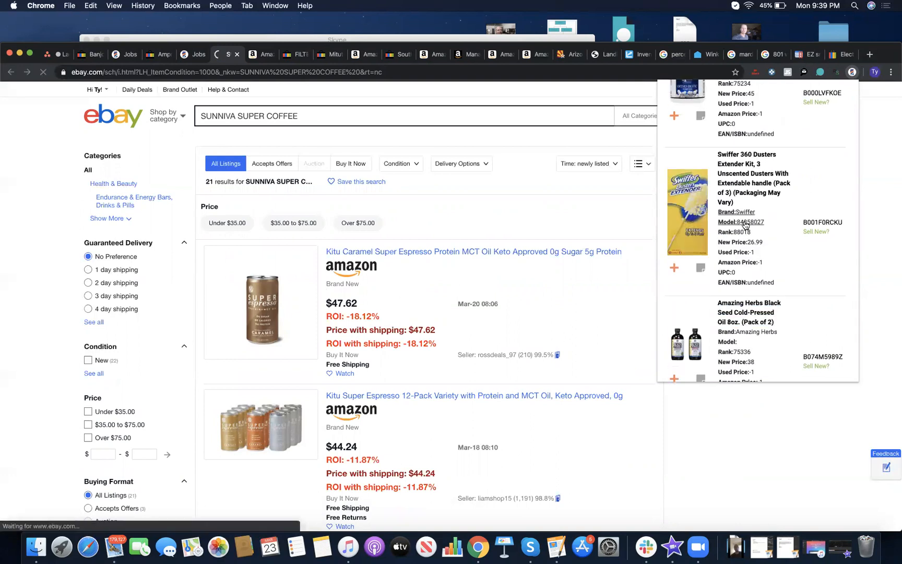
pyautogui.click(749, 223)
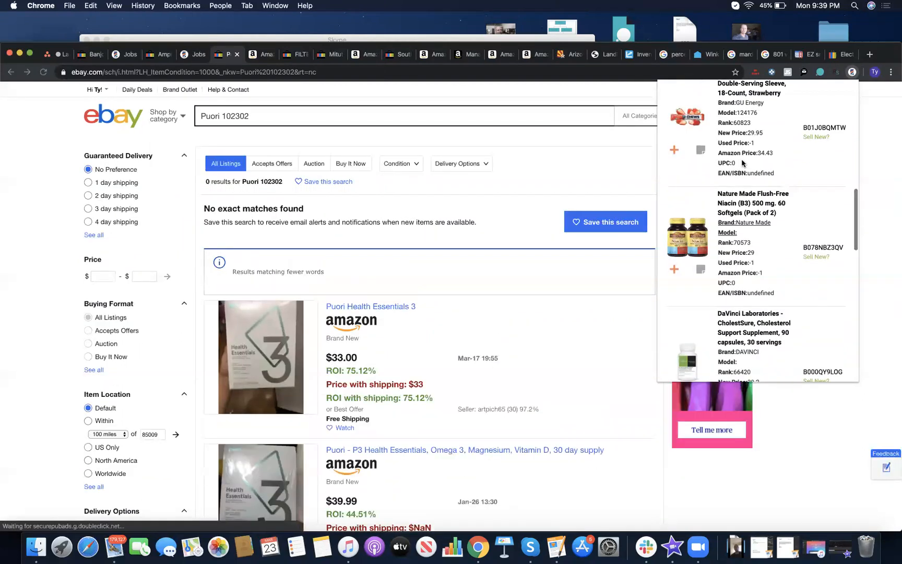
# Open the Puori Health Essentials 3 eBay listing at US $33.00 with free shipping
pyautogui.scroll(-3)
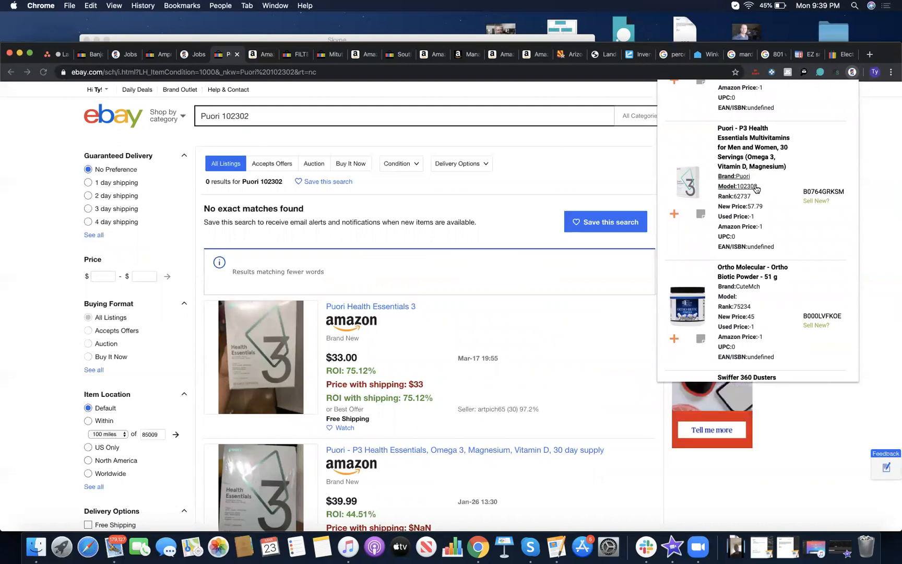
pyautogui.moveTo(601, 284)
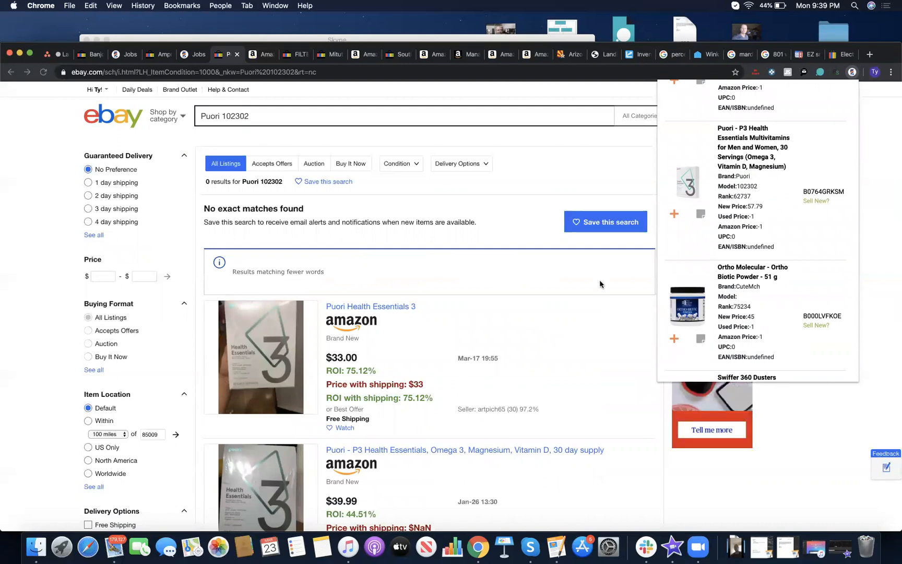
pyautogui.scroll(-3)
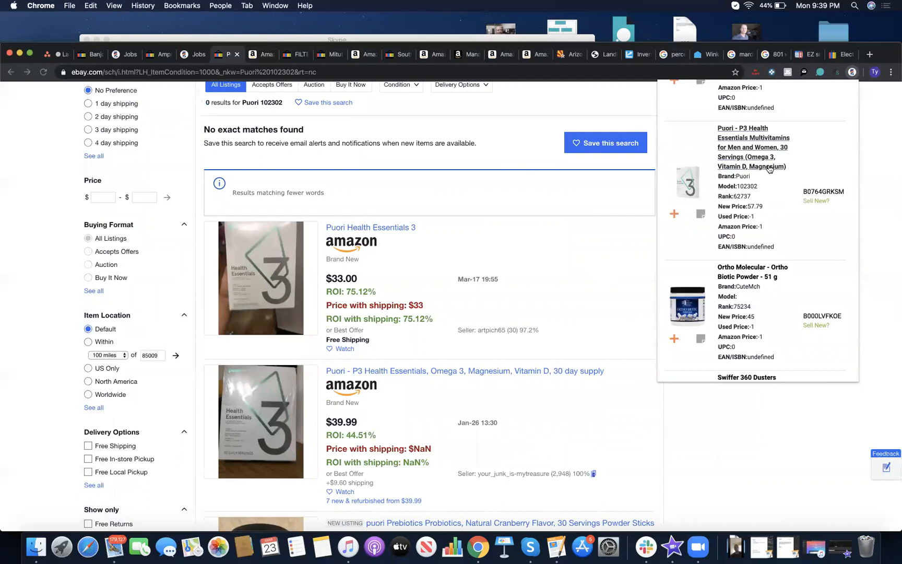
pyautogui.moveTo(369, 240)
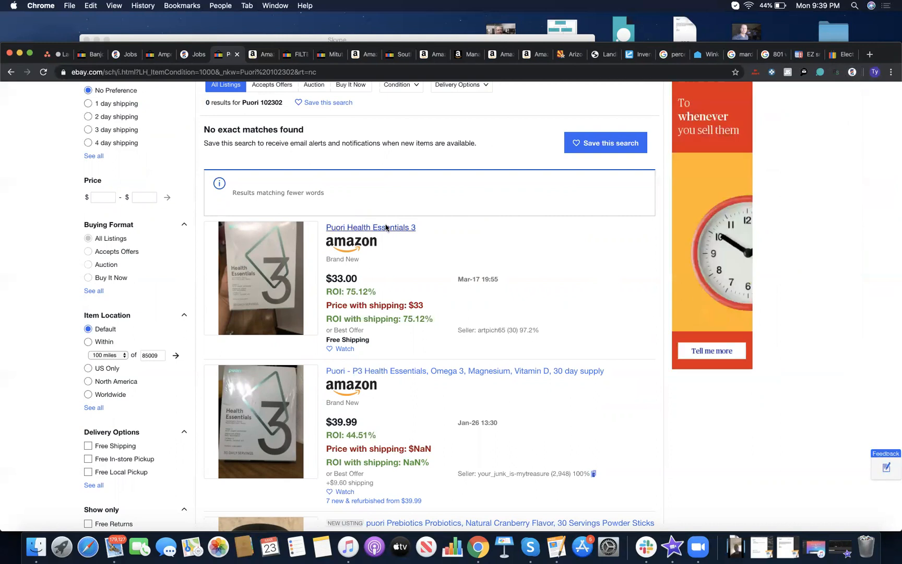
pyautogui.click(370, 228)
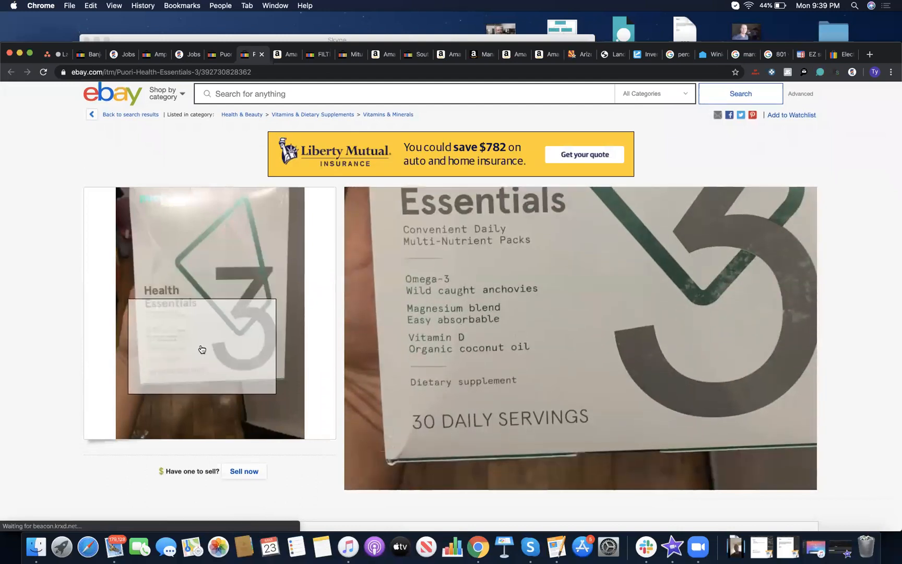
pyautogui.scroll(-3)
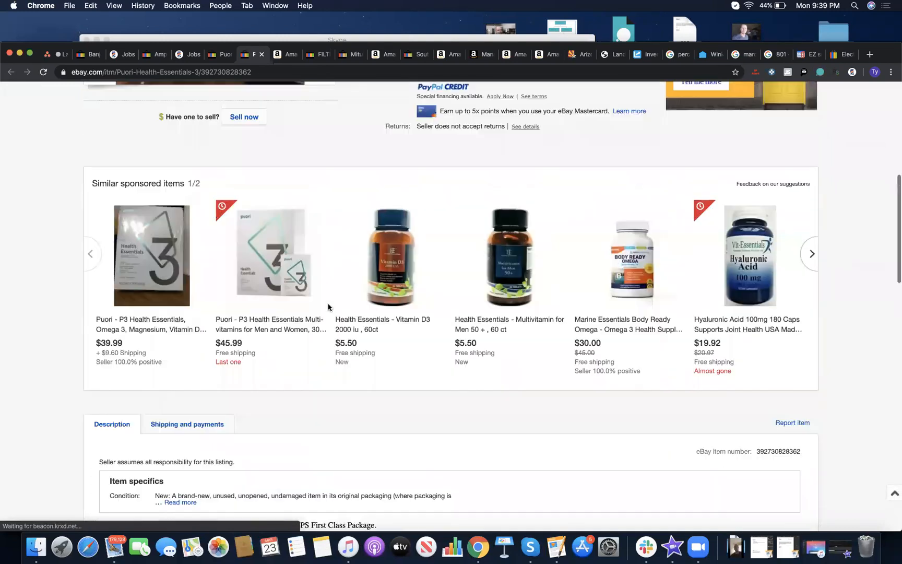
pyautogui.scroll(3)
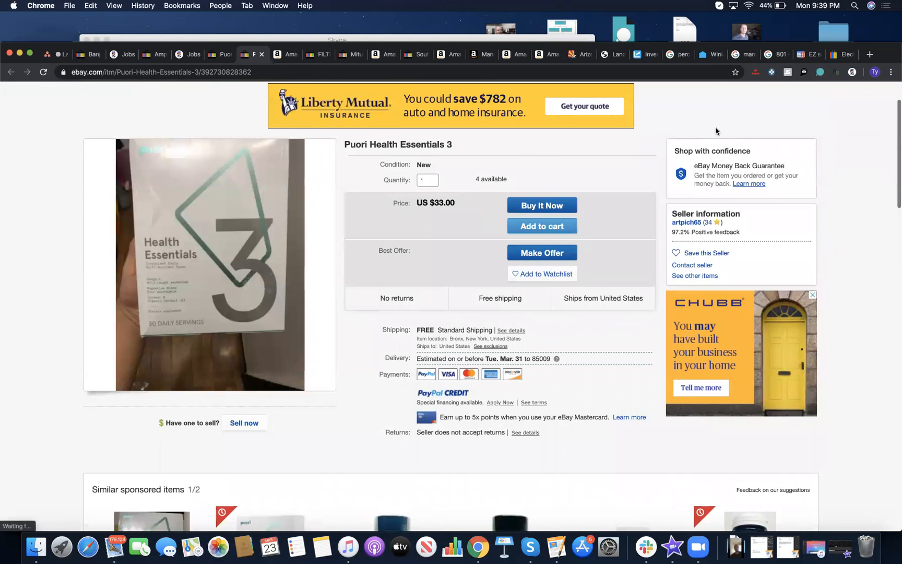
# Show LeBayzing's matching Amazon products and scroll to the Puori P3 Multivitamins match
pyautogui.click(853, 72)
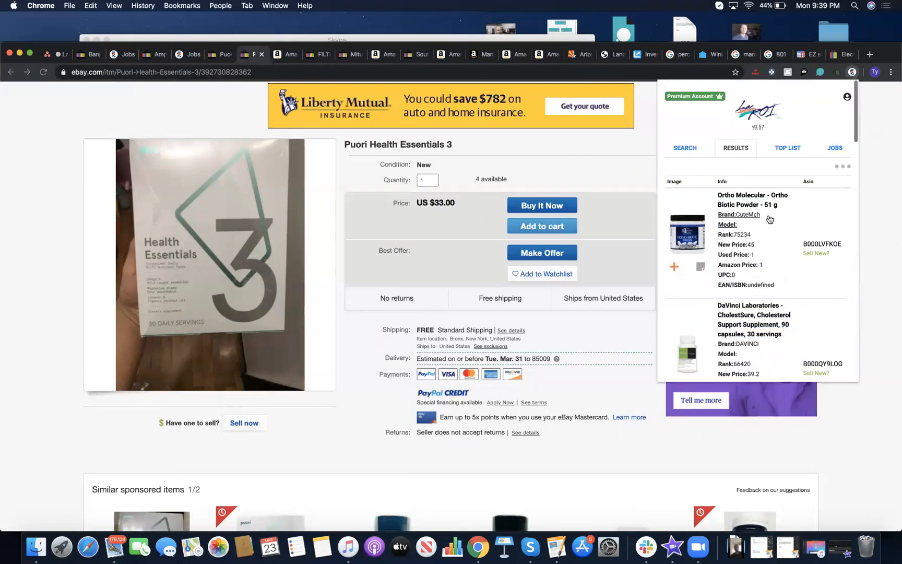
pyautogui.scroll(-3)
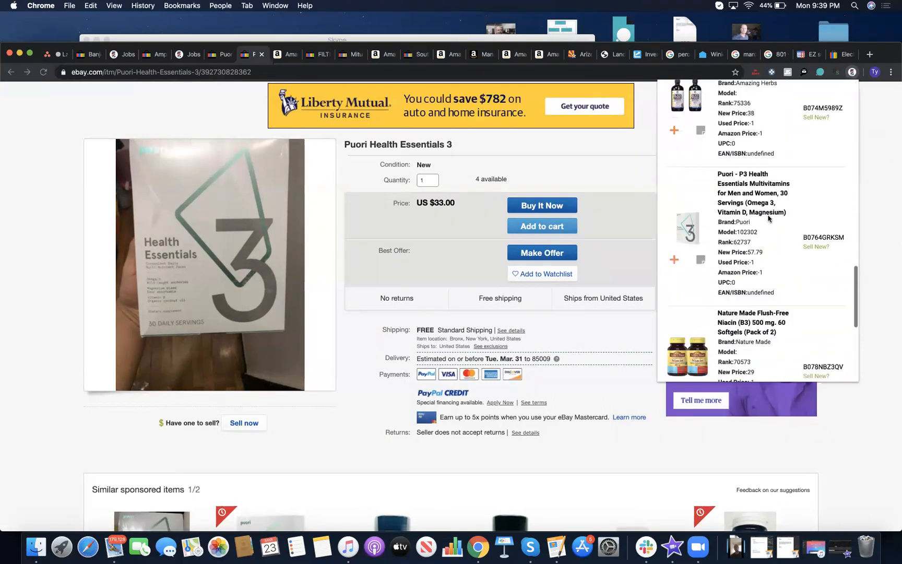
# View the Puori P3 30-serving Amazon page at $57.79, rank 62,737, about $45 net
pyautogui.click(823, 237)
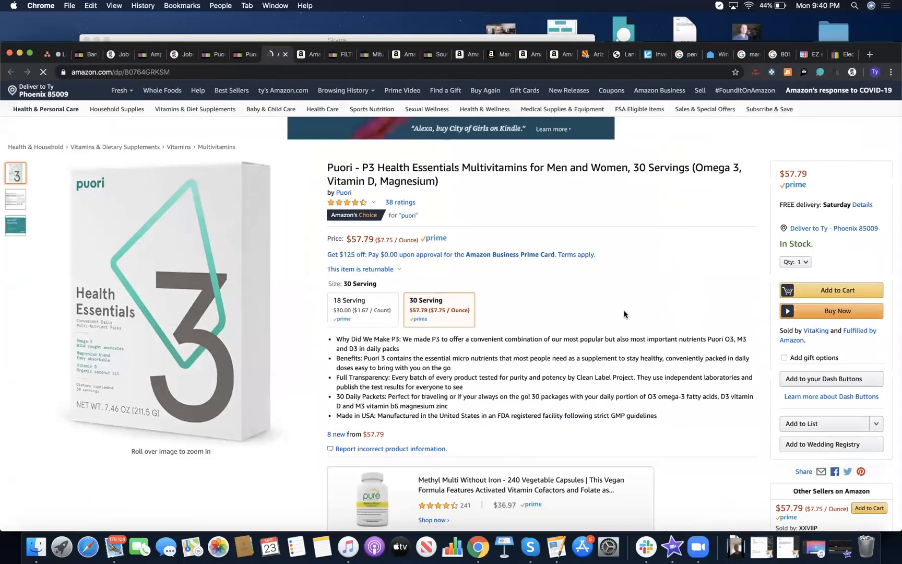
pyautogui.scroll(-3)
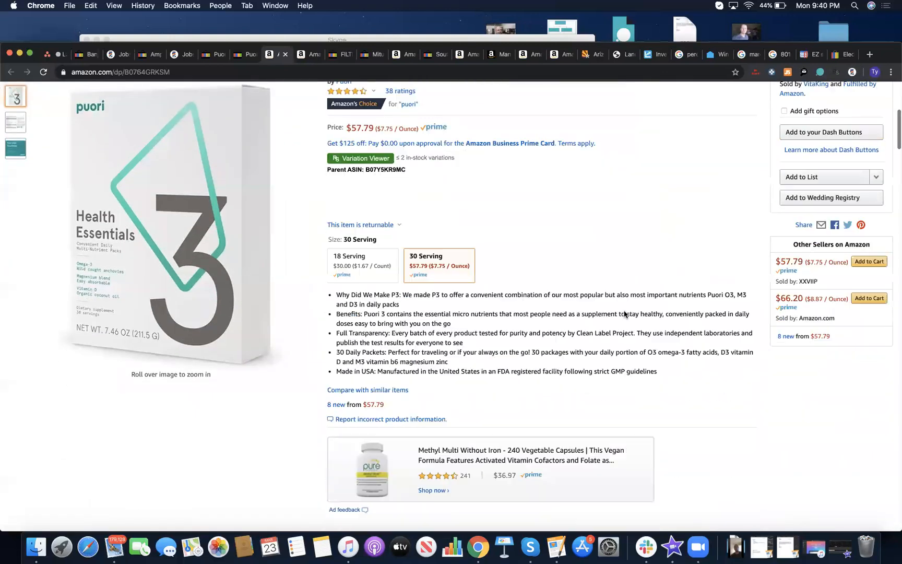
pyautogui.scroll(-3)
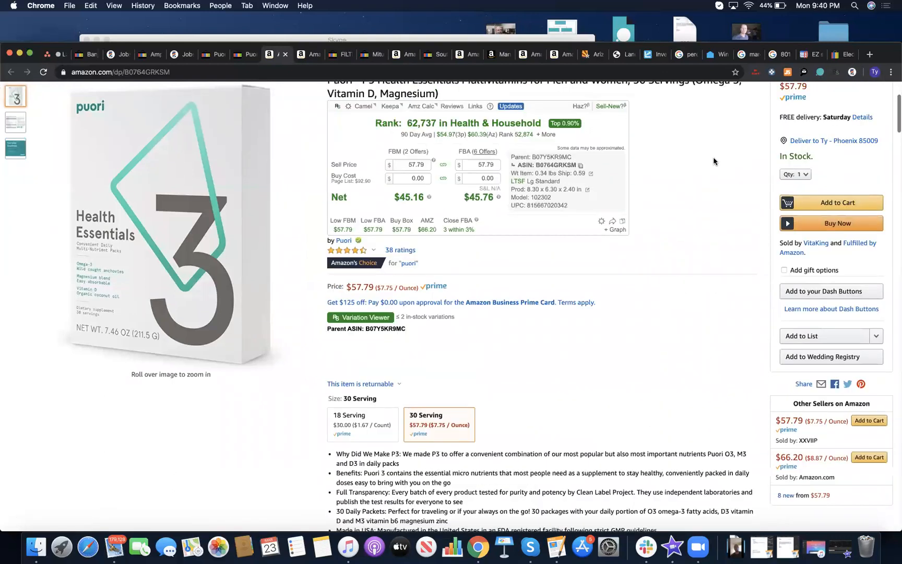
# Draft and review an $80 offer for four units at $20 each, then close it unsent
pyautogui.scroll(3)
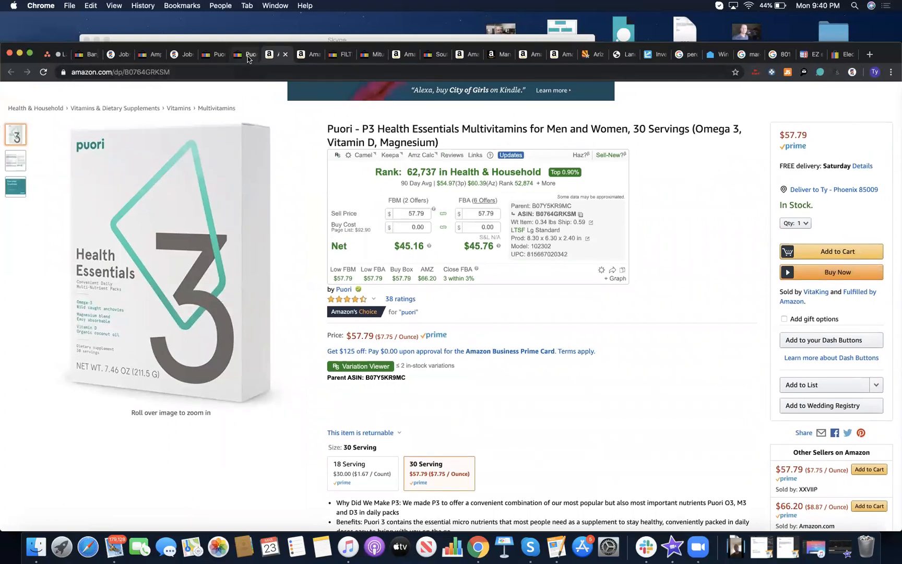
pyautogui.click(246, 55)
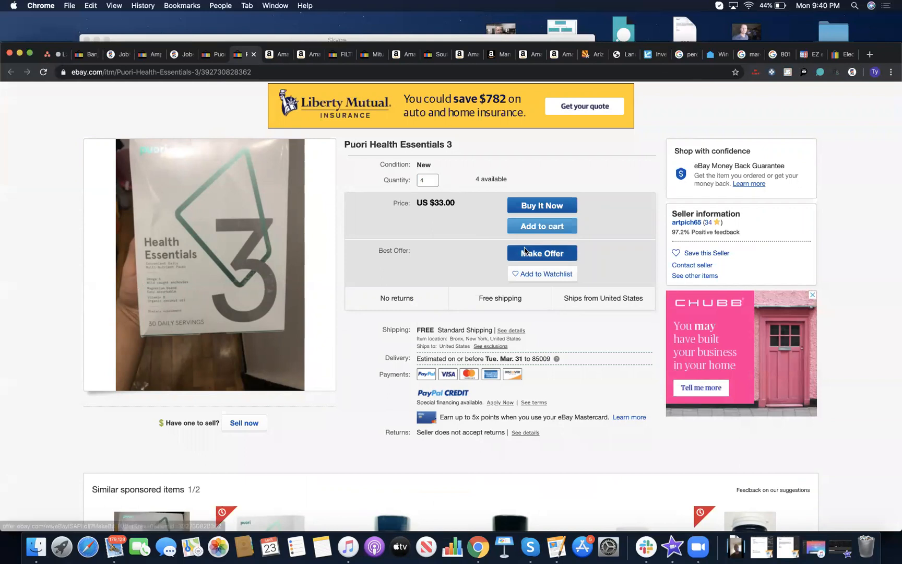
pyautogui.click(541, 253)
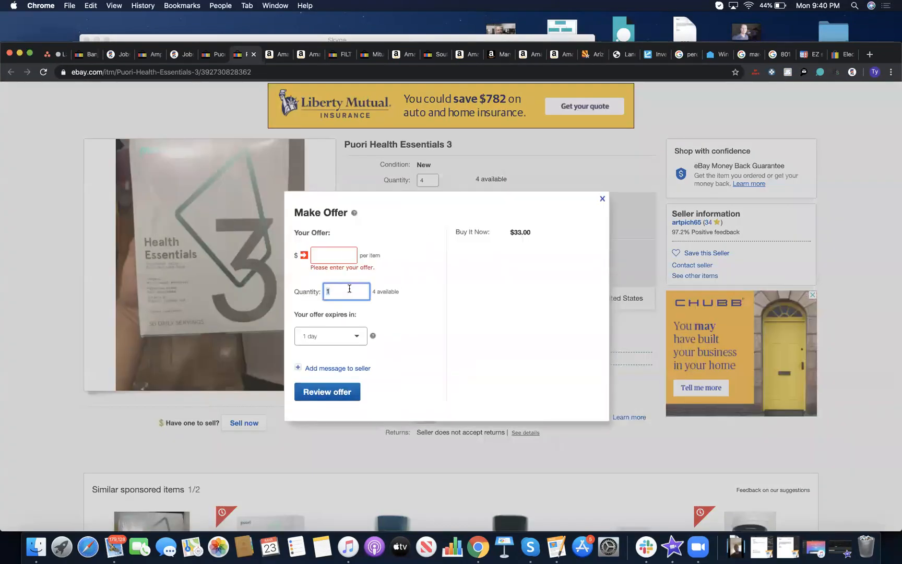
pyautogui.write('2')
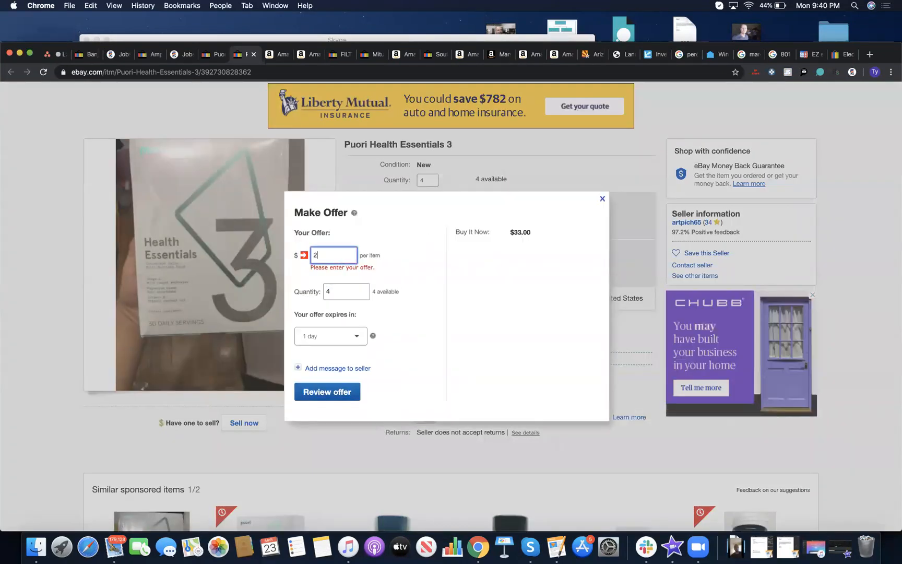
pyautogui.click(326, 392)
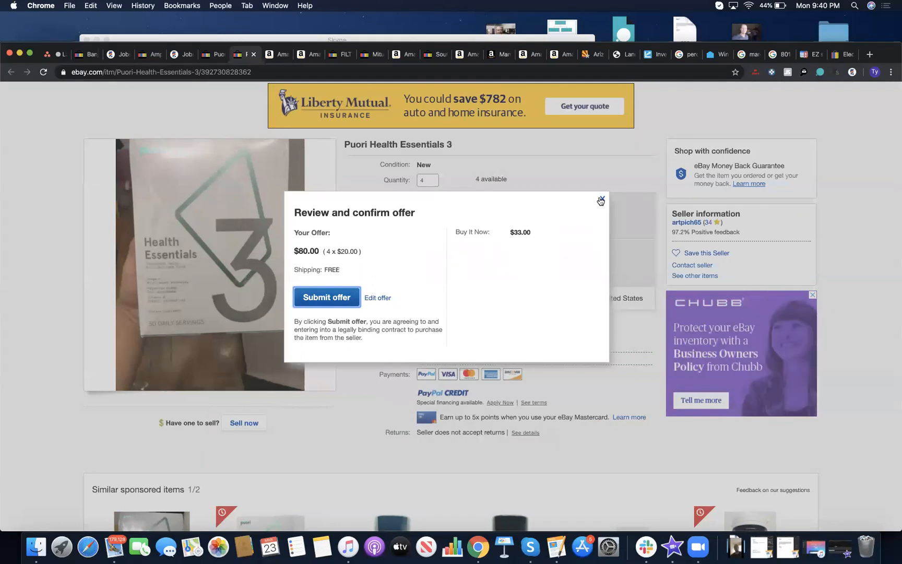
pyautogui.click(601, 201)
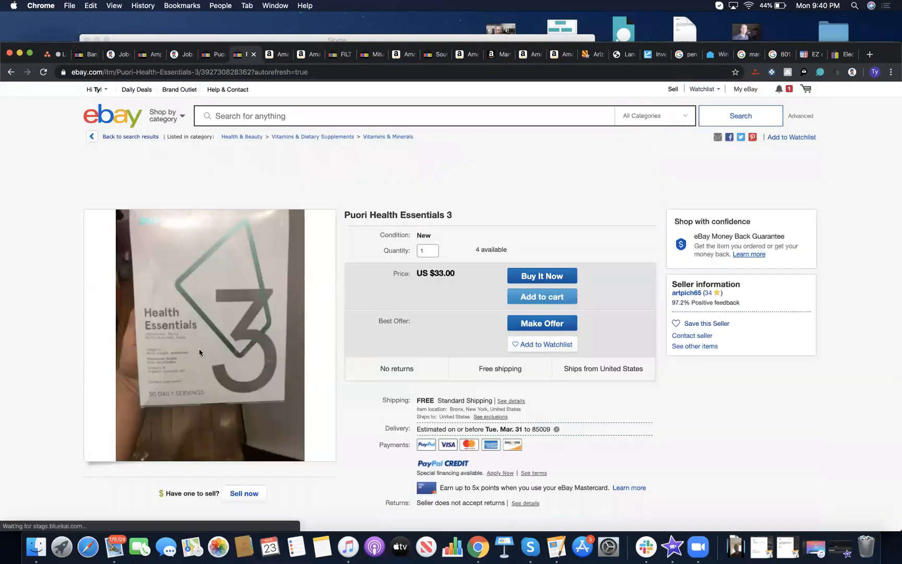
# Submit the $80 offer for four units at $20 each and close the confirmation
pyautogui.scroll(-3)
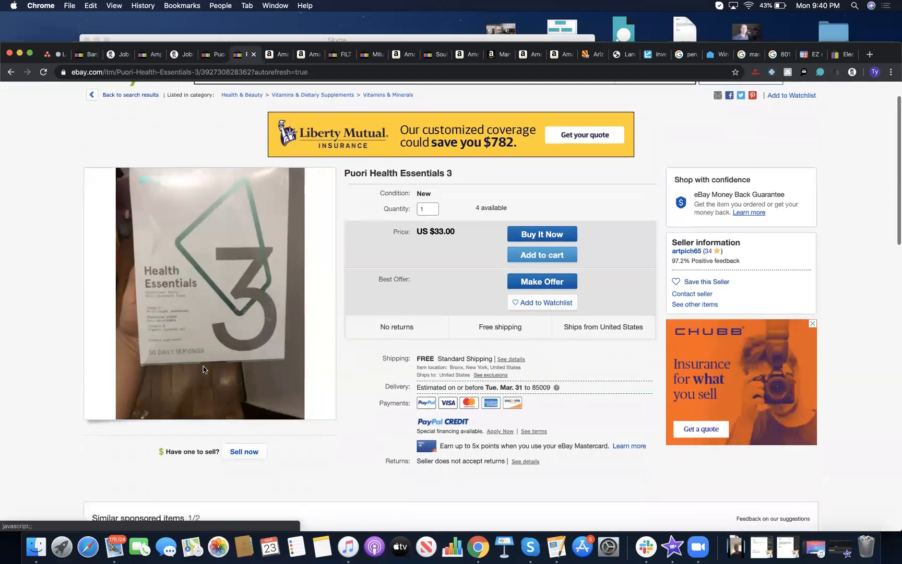
pyautogui.click(541, 281)
pyautogui.write('4')
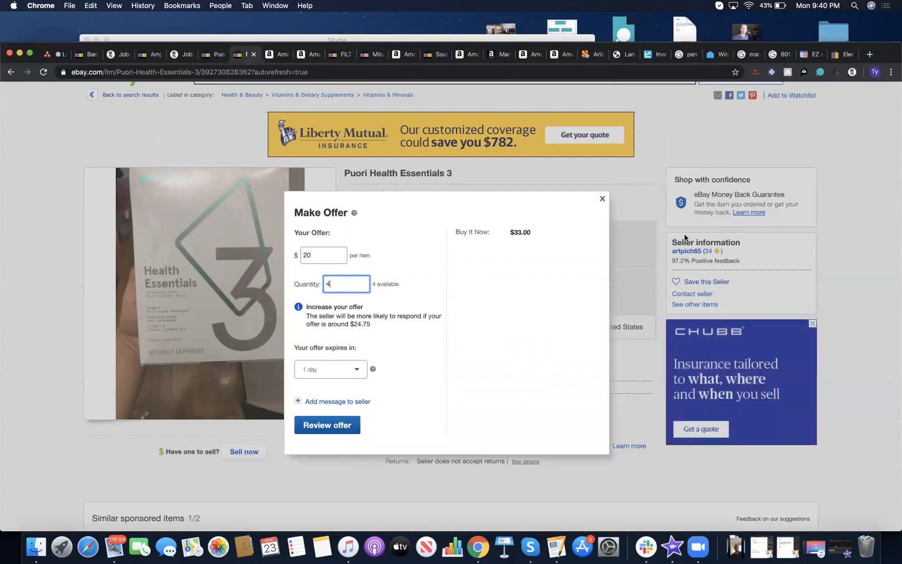
pyautogui.moveTo(342, 411)
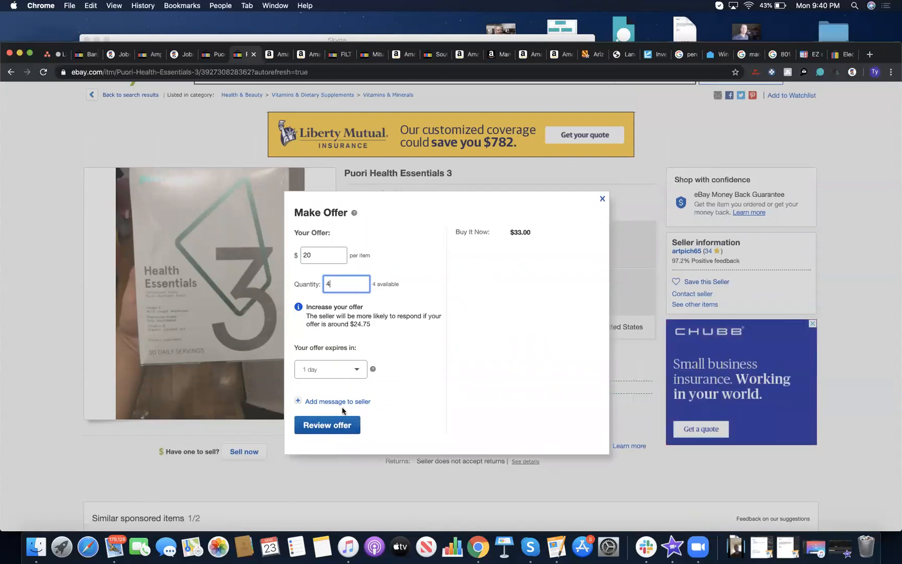
pyautogui.click(327, 425)
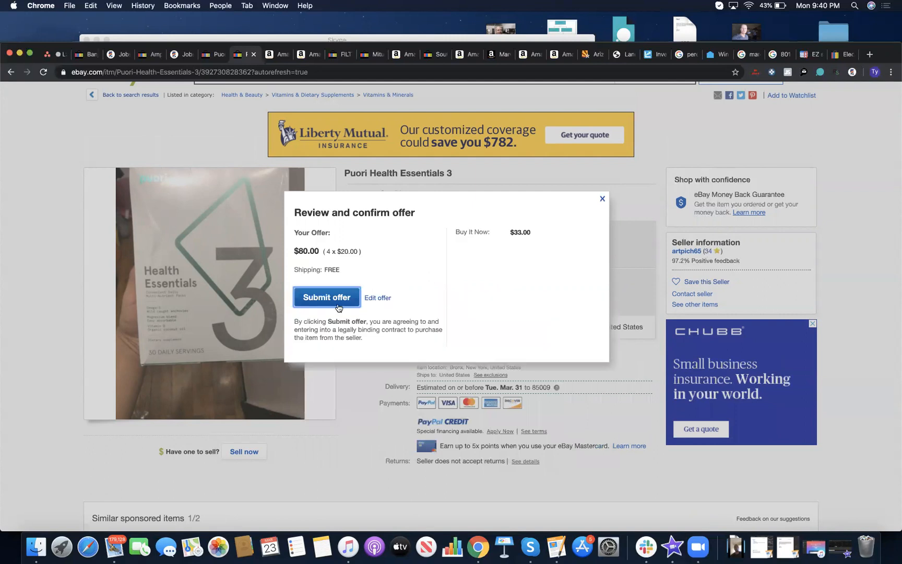
pyautogui.click(325, 298)
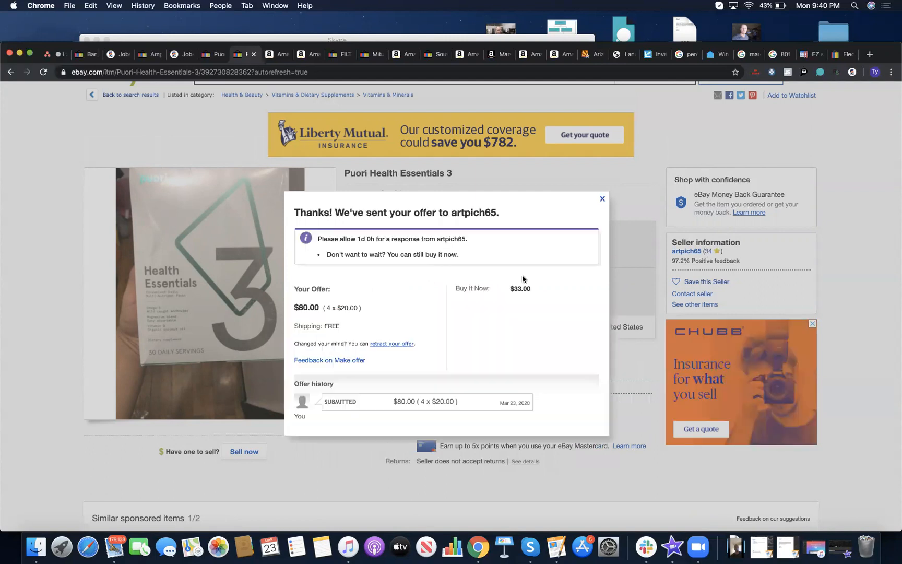
pyautogui.click(601, 198)
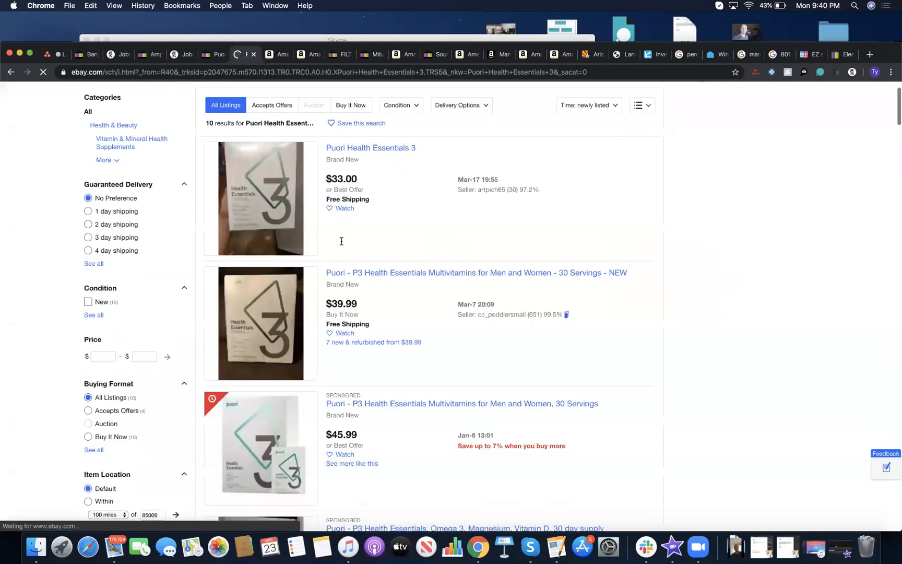
# Browse the Puori eBay results and Amazon matches, then switch to the Amazon Puori P3 page
pyautogui.scroll(-3)
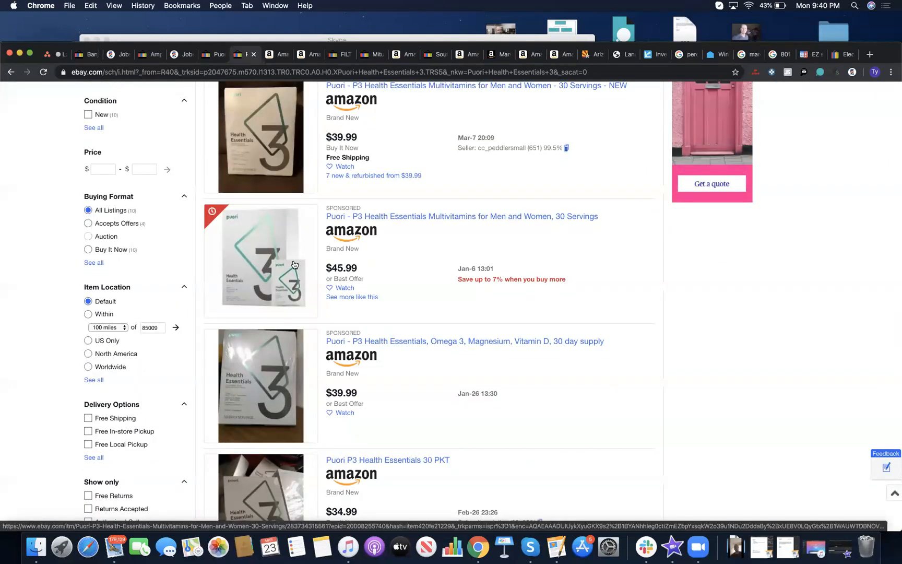
pyautogui.scroll(-3)
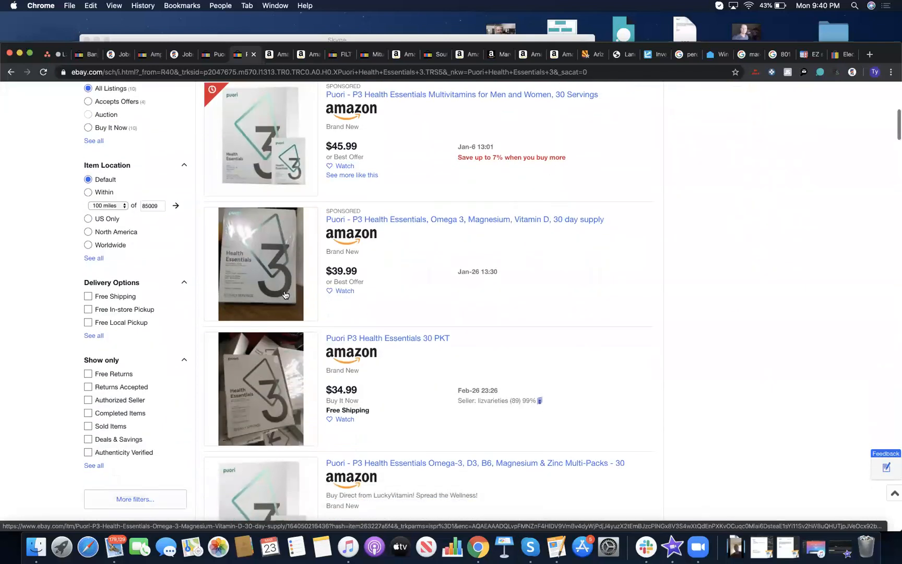
pyautogui.scroll(-3)
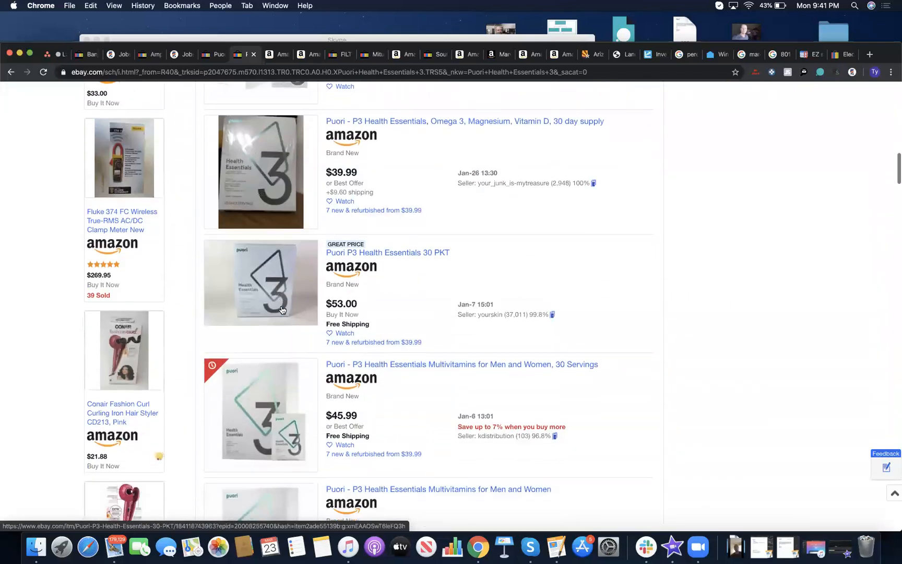
pyautogui.scroll(-3)
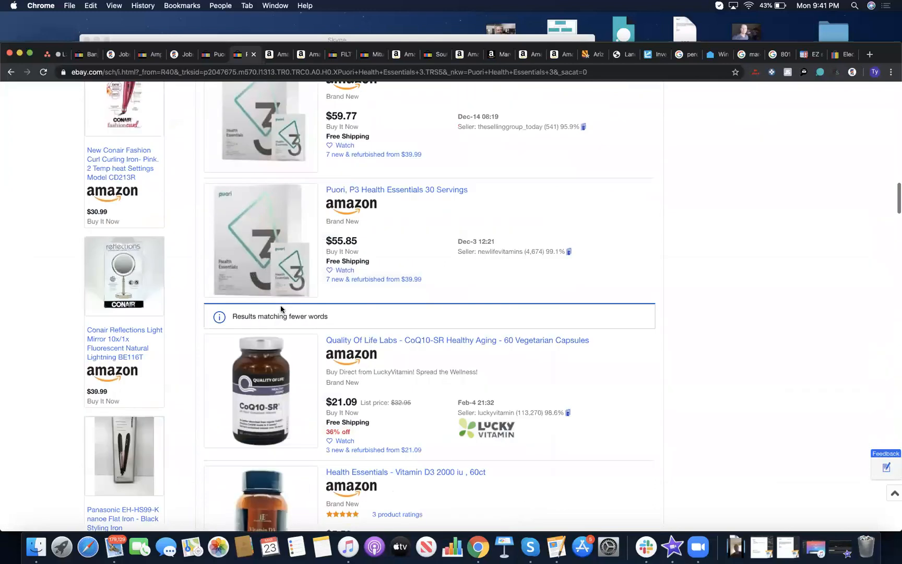
pyautogui.scroll(3)
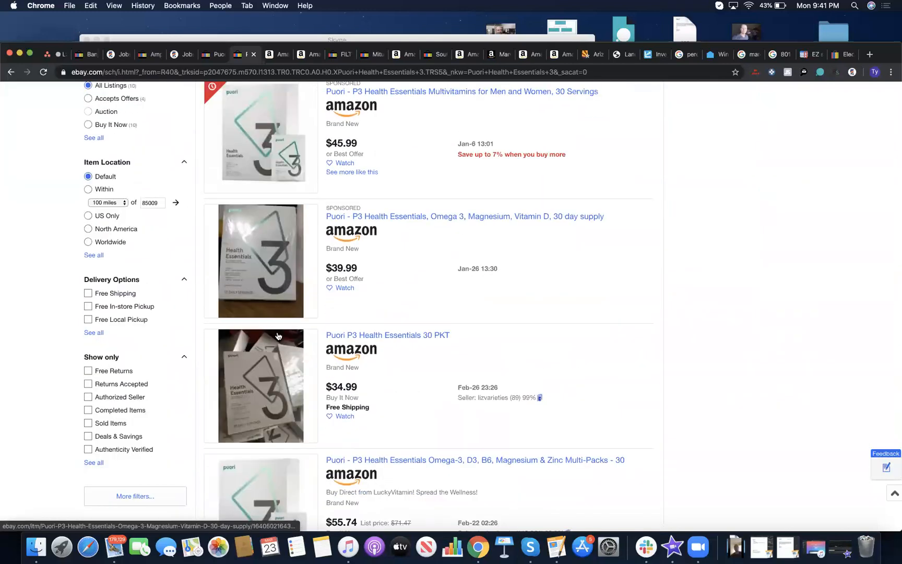
pyautogui.scroll(3)
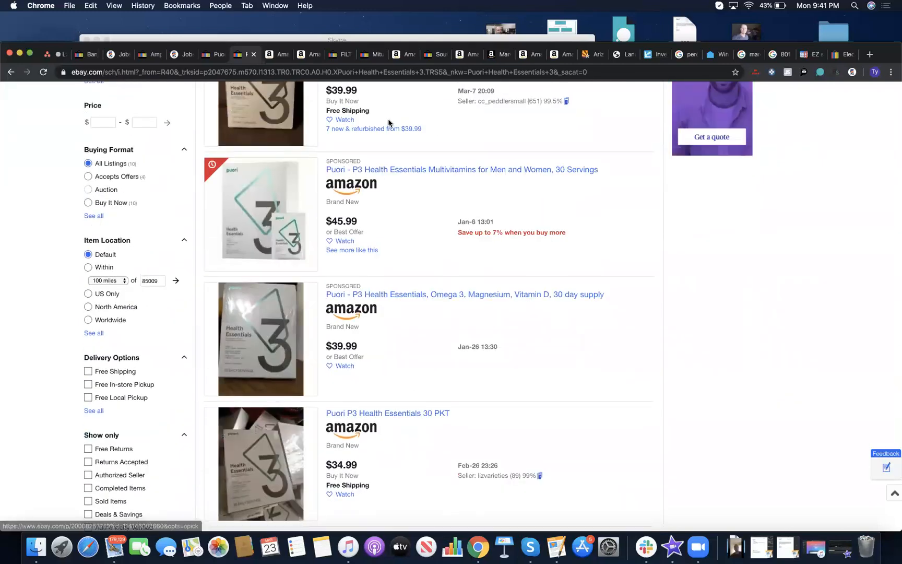
pyautogui.moveTo(281, 54)
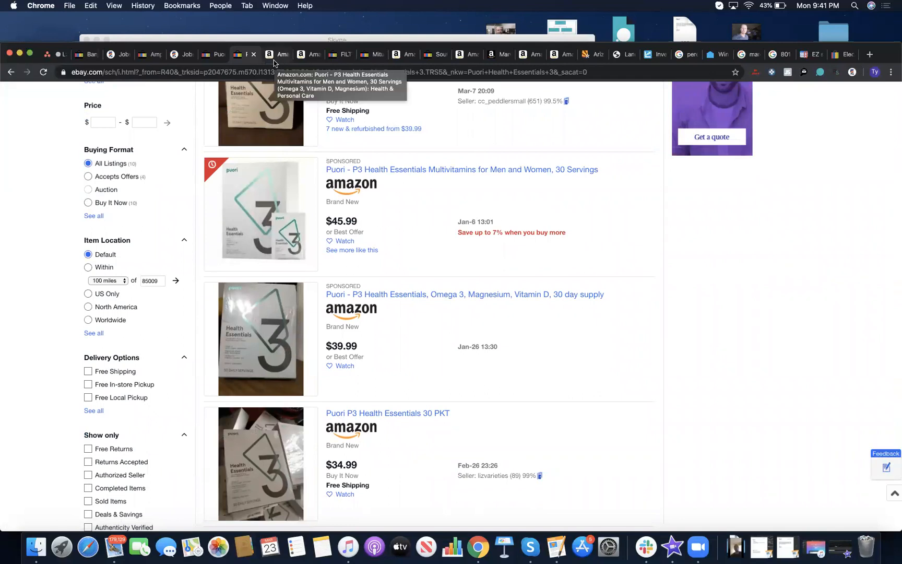
pyautogui.click(277, 54)
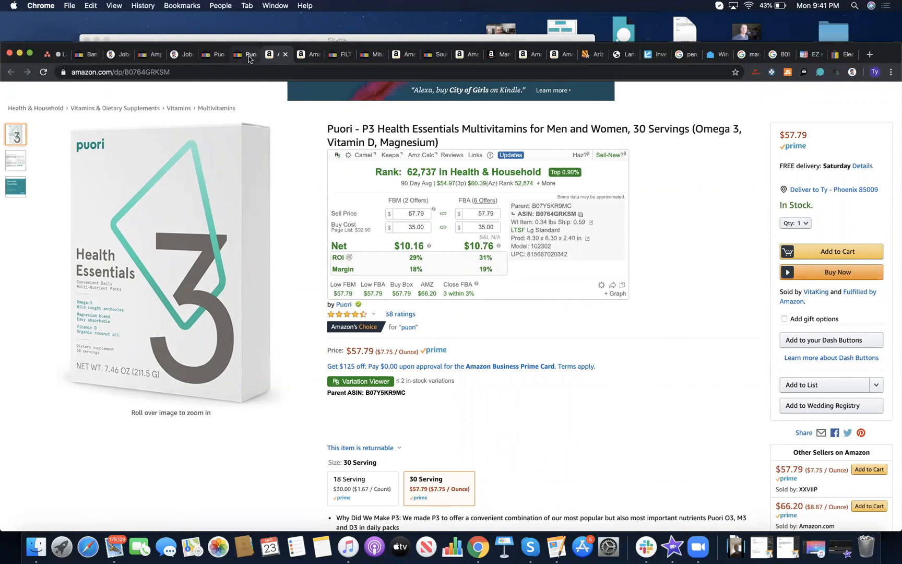
# After confirming about $10 net at a $35 buy cost (29% ROI), switch back to eBay
pyautogui.click(244, 54)
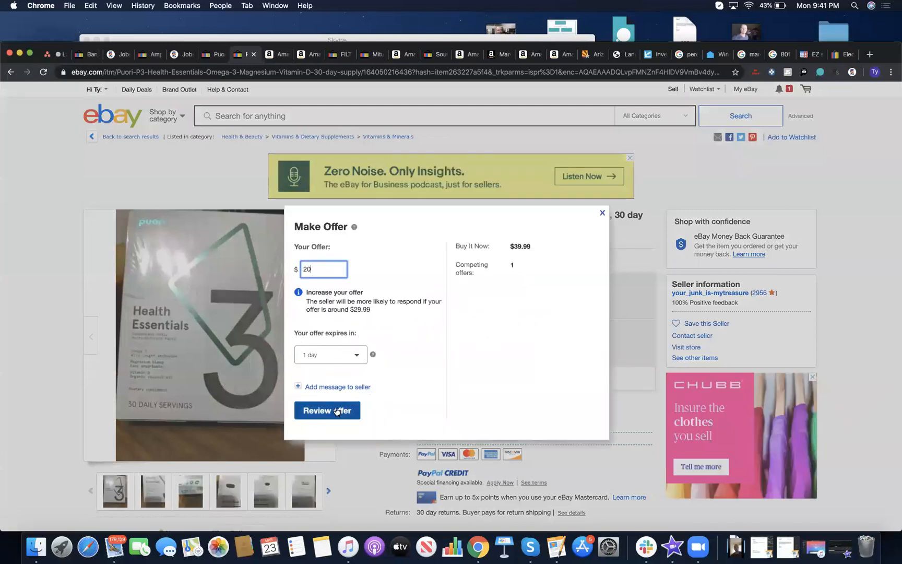
# Review the $20 offer on the $39.99 Puori 30-day supply listing and return to the results
pyautogui.click(327, 411)
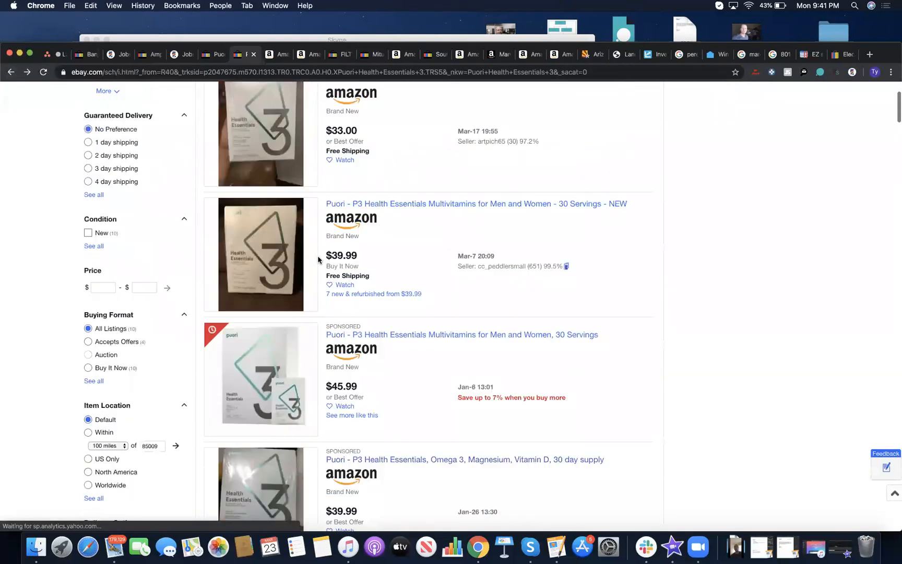
# Scroll the $34.99 Puori P3 Health Essentials 30 PKT listing page
pyautogui.scroll(3)
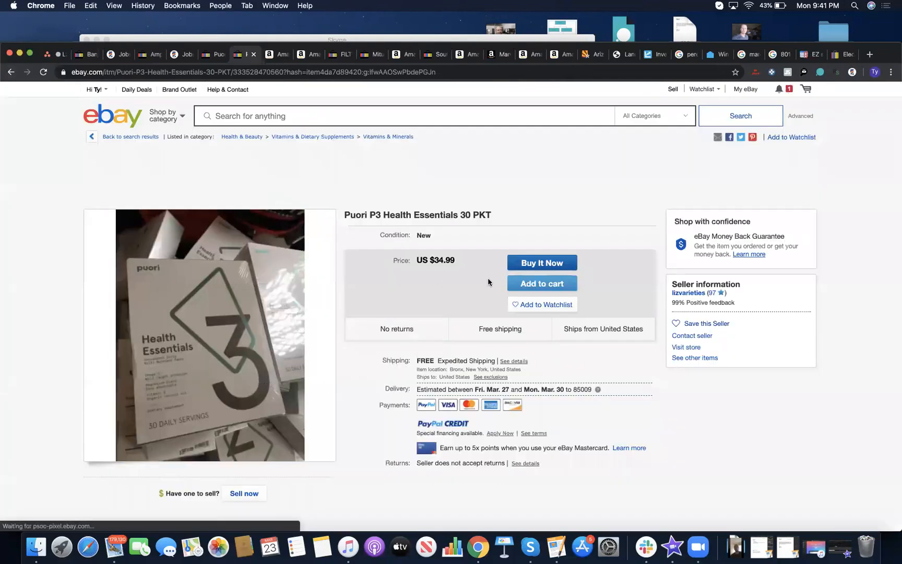
pyautogui.scroll(-3)
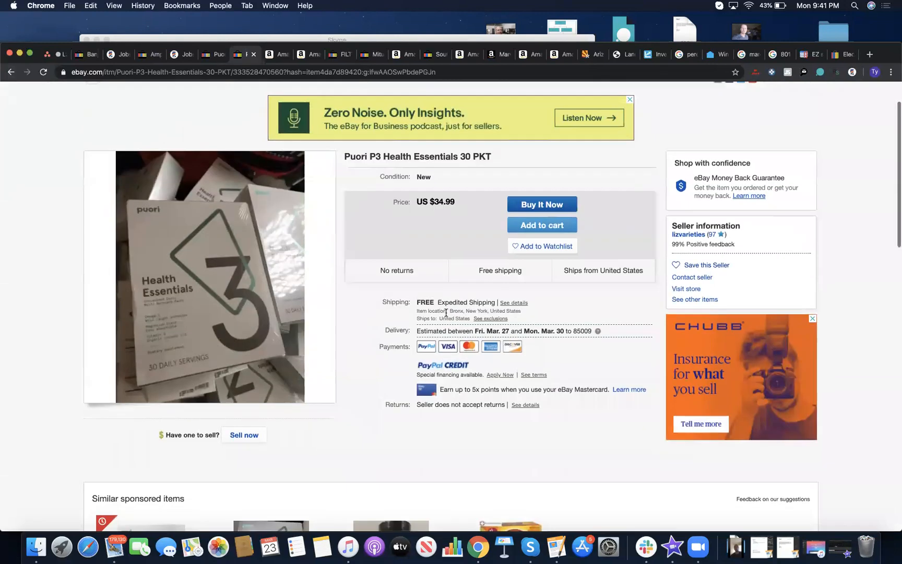
pyautogui.moveTo(241, 357)
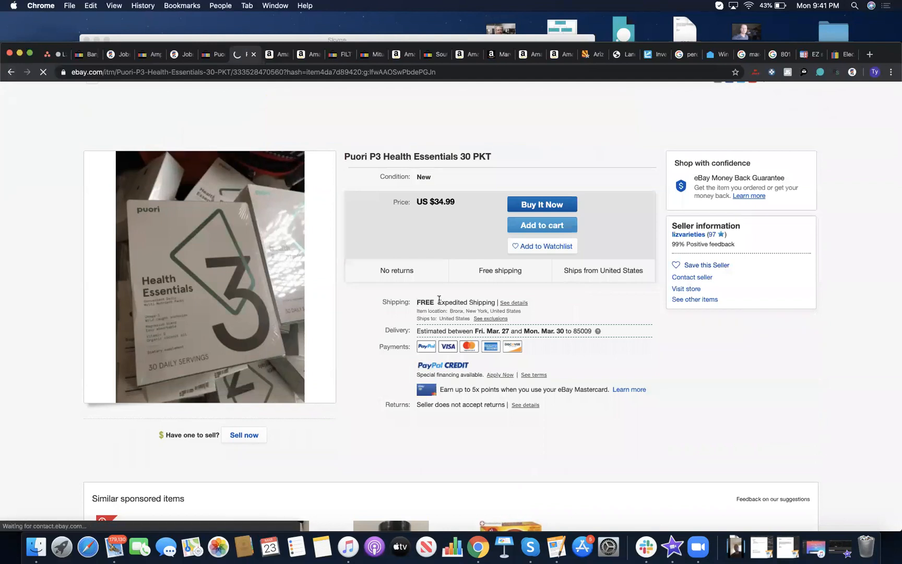
# Try messaging the $34.99 listing's seller under Other, hit the daily limit, and go back to results
pyautogui.click(691, 277)
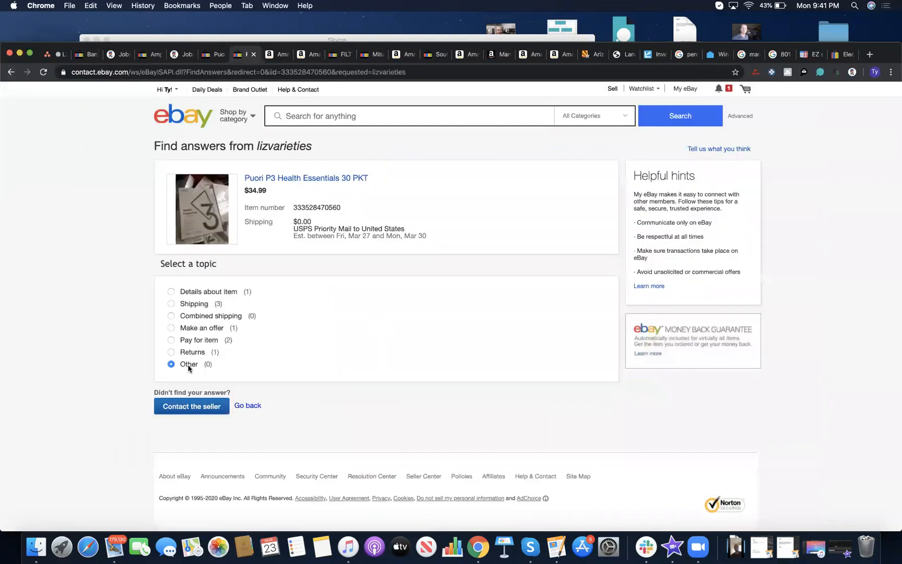
pyautogui.click(192, 407)
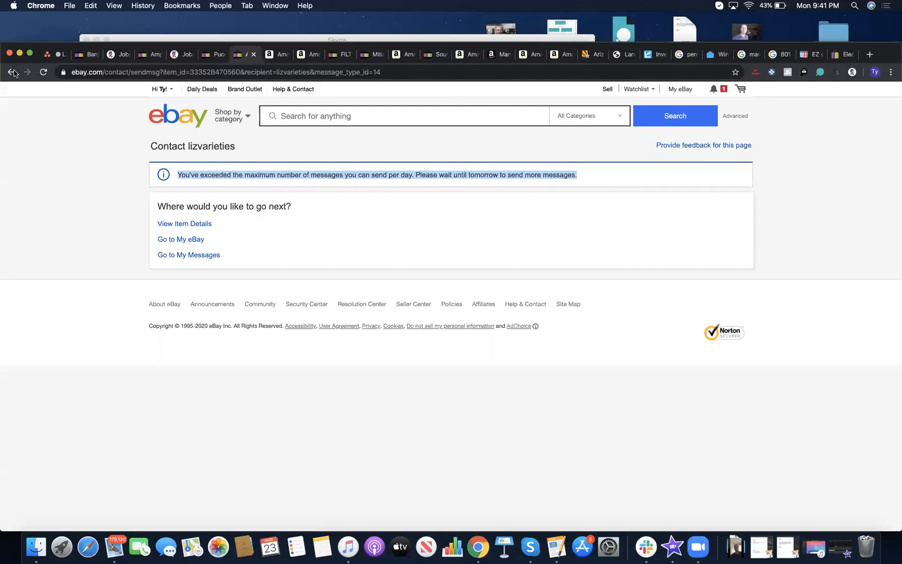
pyautogui.click(11, 72)
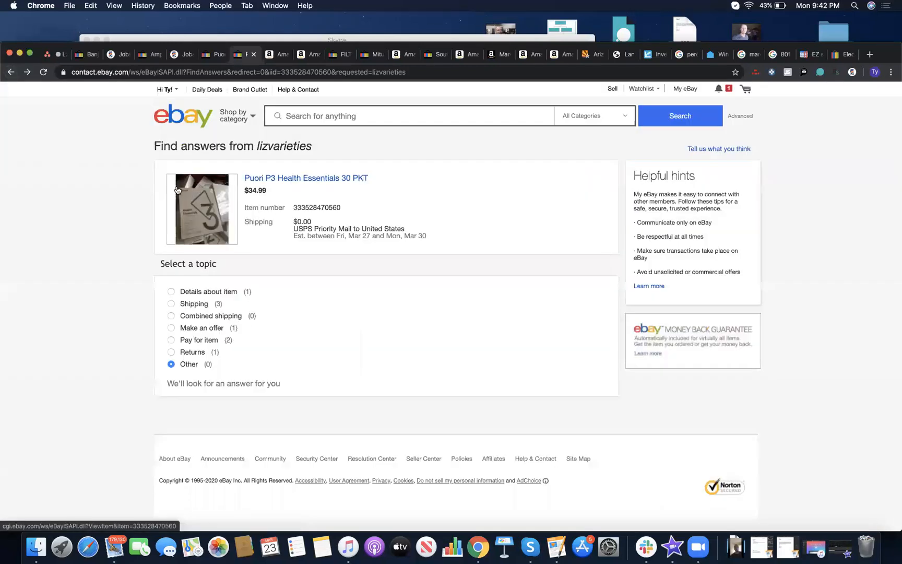
pyautogui.moveTo(161, 138)
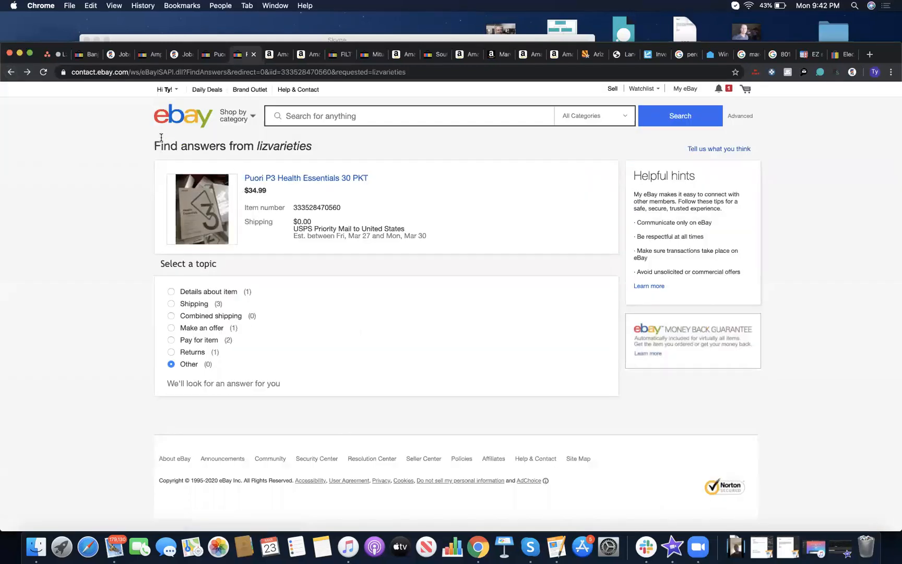
pyautogui.click(306, 177)
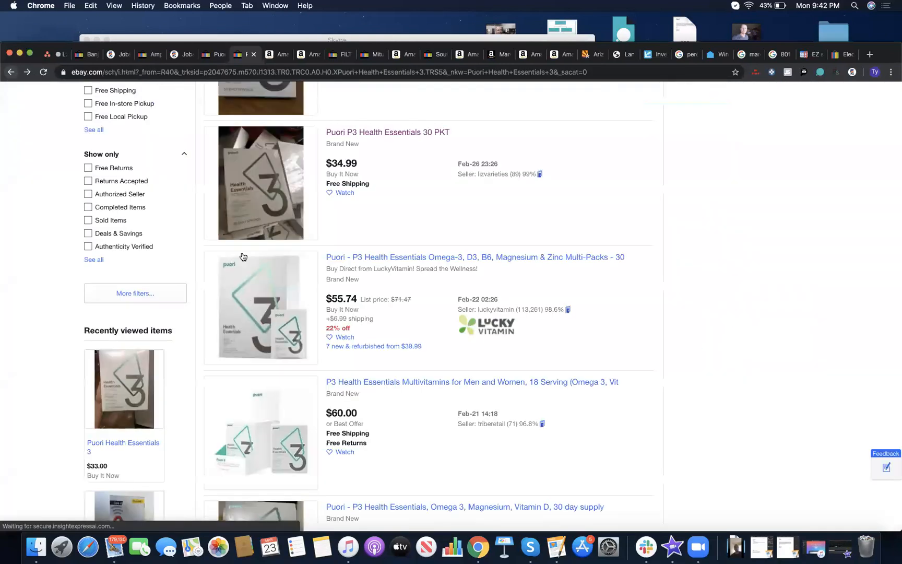
# Open the $45.99 Puori P3 Multivitamins 30 Servings listing from the results
pyautogui.scroll(-3)
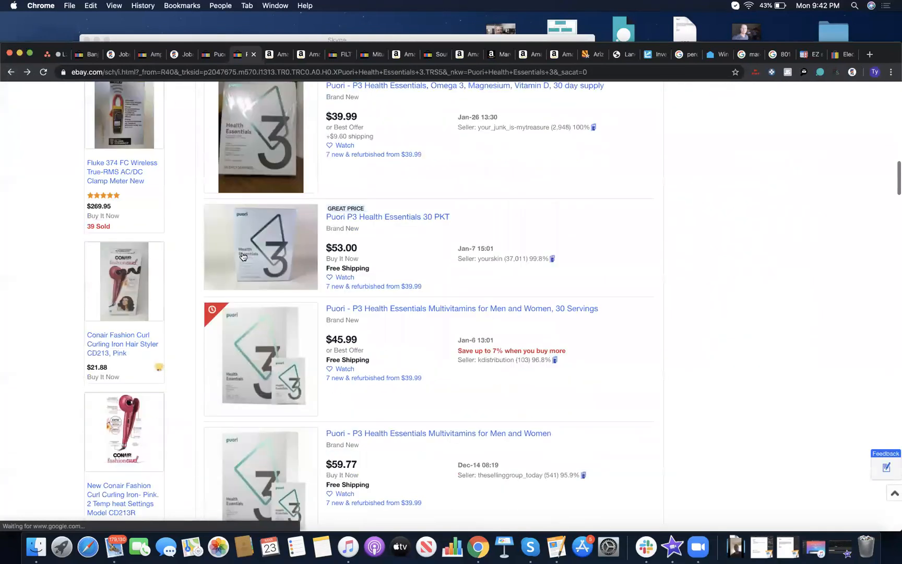
pyautogui.click(461, 308)
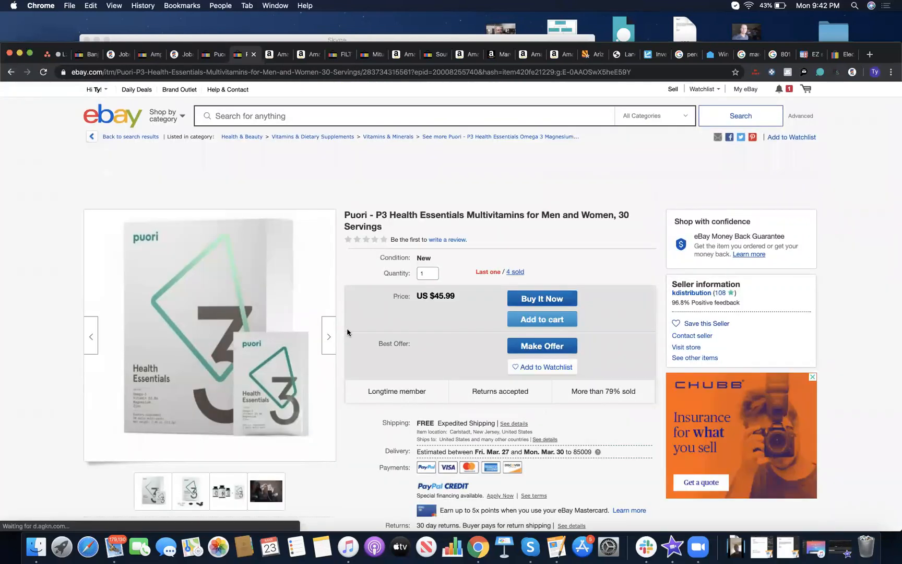
# Make, review and submit a $20.00 best offer on the $45.99 Multivitamins listing
pyautogui.scroll(-3)
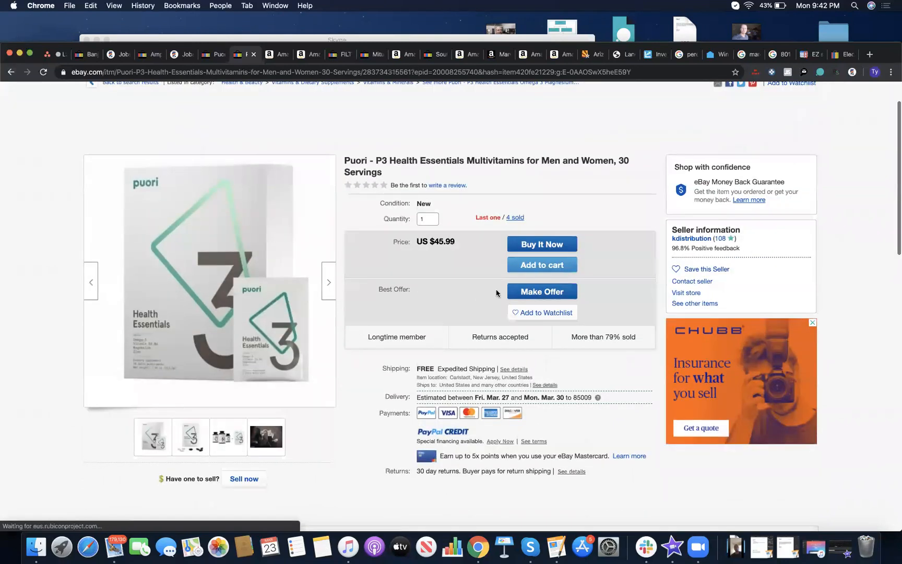
pyautogui.click(541, 291)
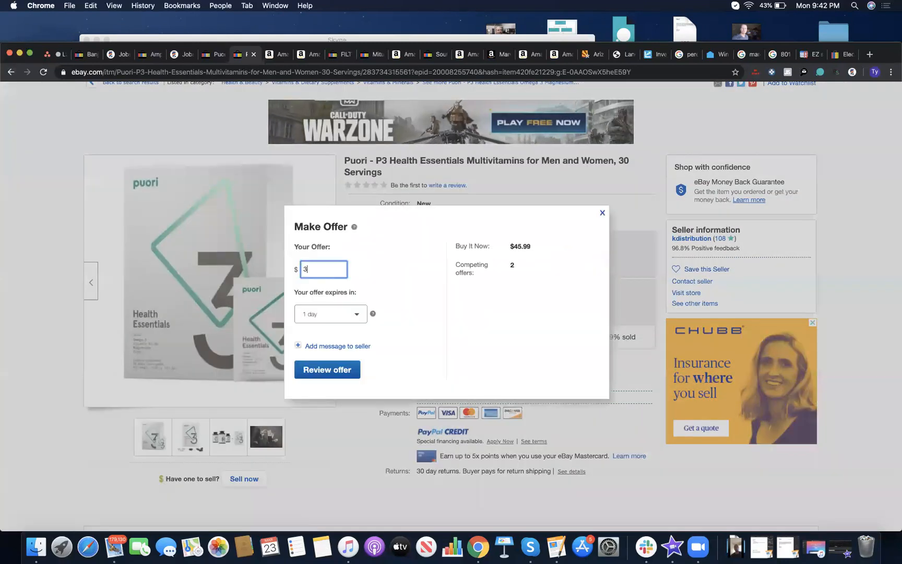
pyautogui.write('2')
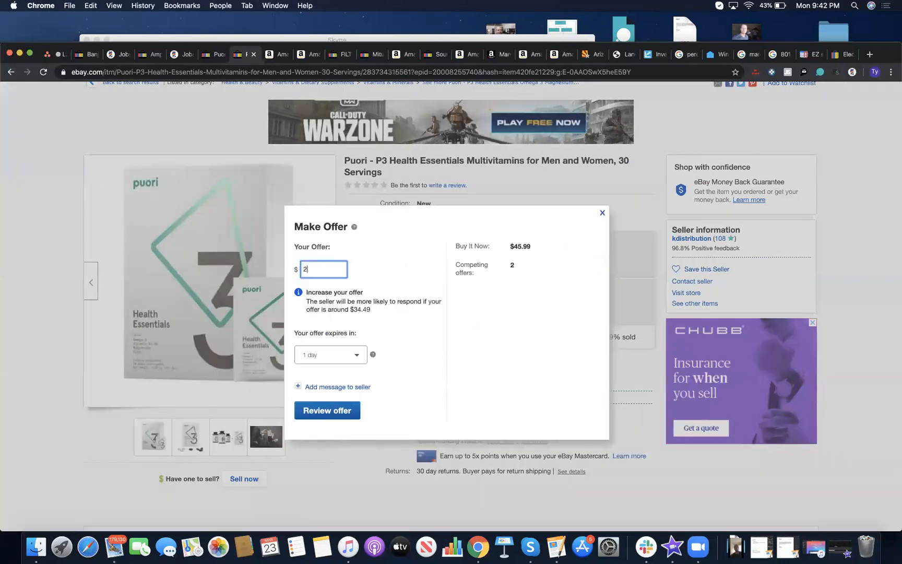
pyautogui.click(327, 410)
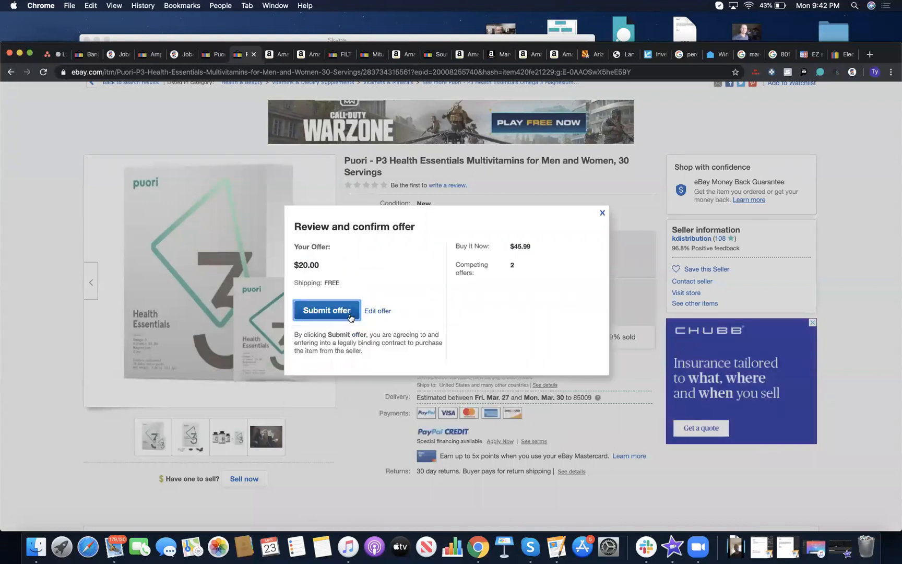
pyautogui.click(325, 310)
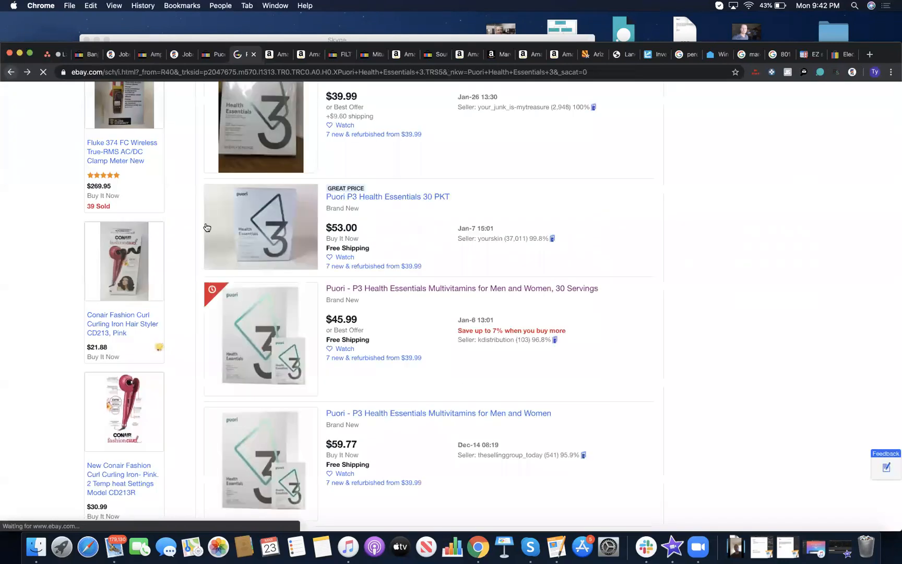
# Scroll the results and open the $39.99 Puori Omega 3 30-day supply listing showing the sent-offer banner
pyautogui.scroll(-3)
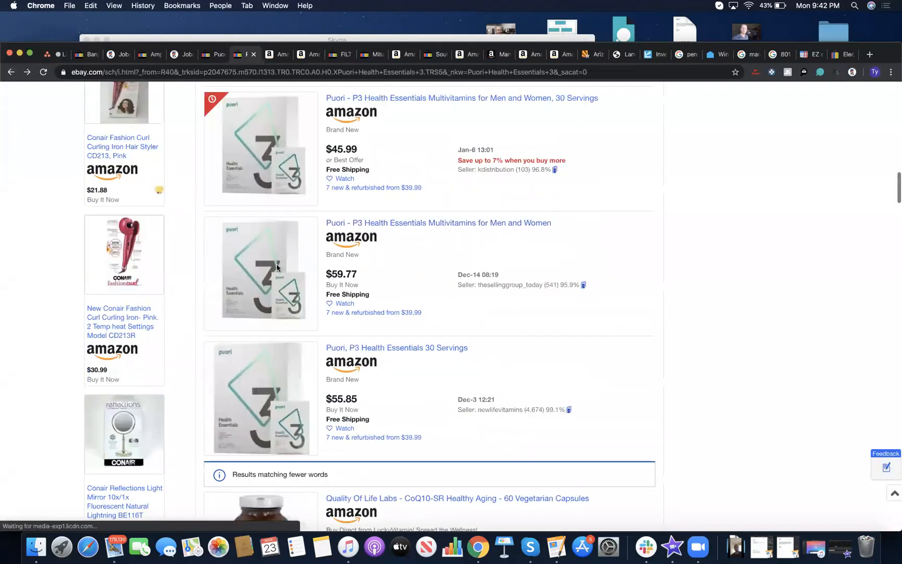
pyautogui.scroll(-3)
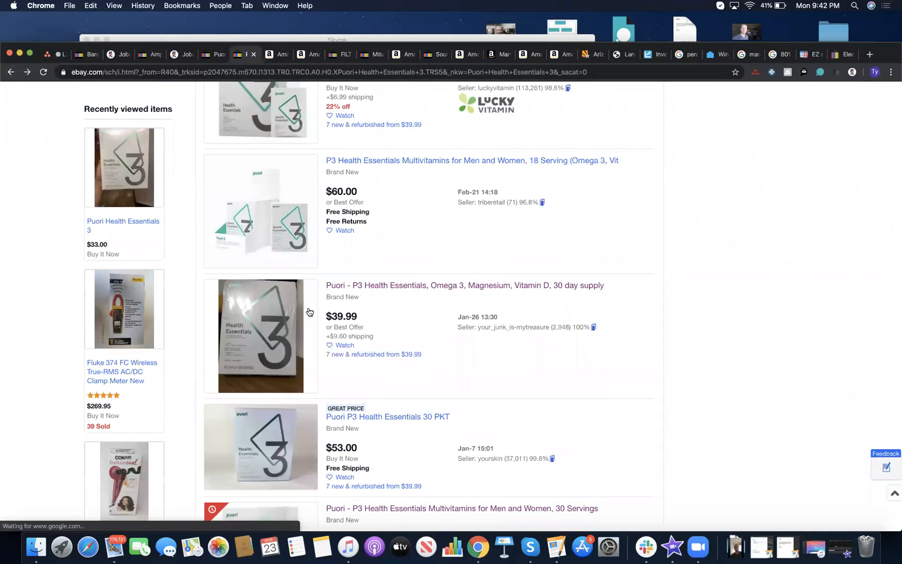
pyautogui.click(472, 161)
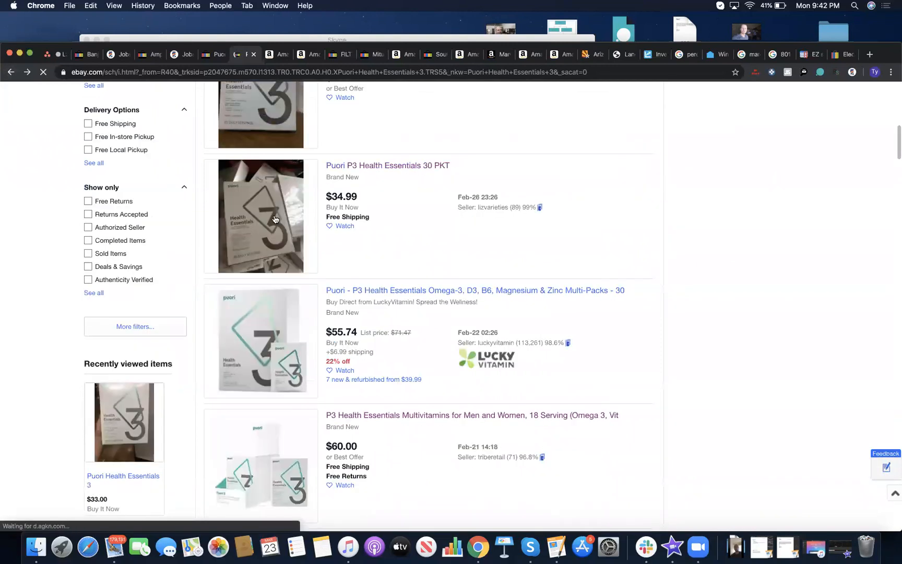
pyautogui.scroll(3)
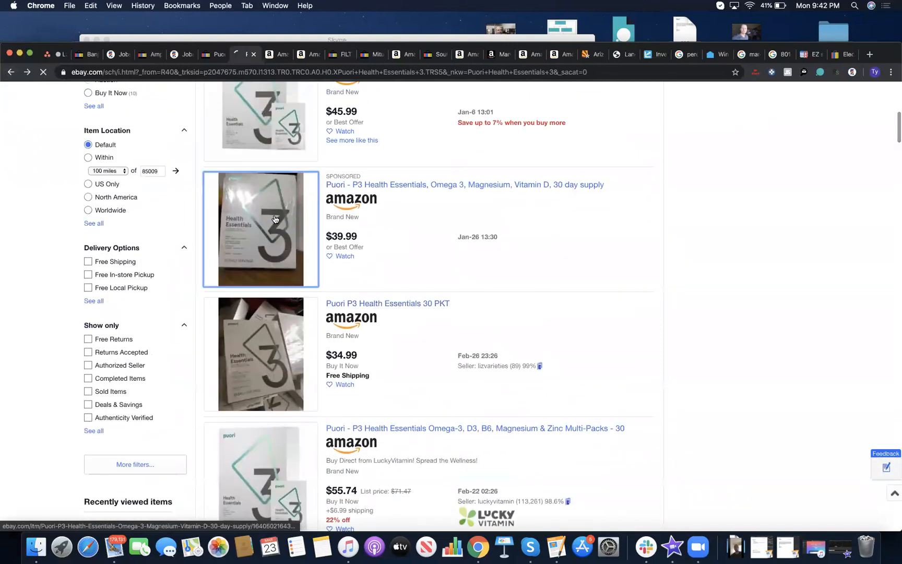
pyautogui.click(261, 229)
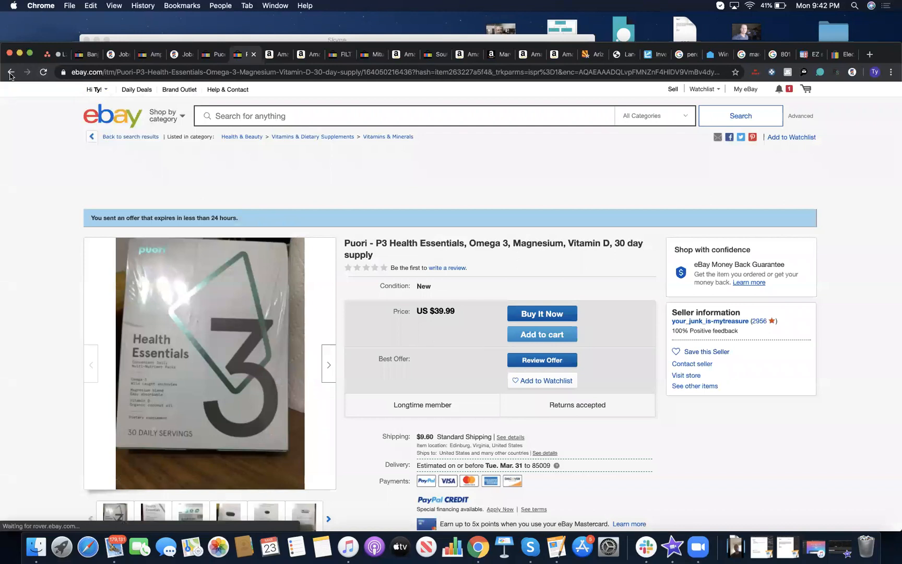
# Return to the search results and scroll back to the top
pyautogui.click(10, 73)
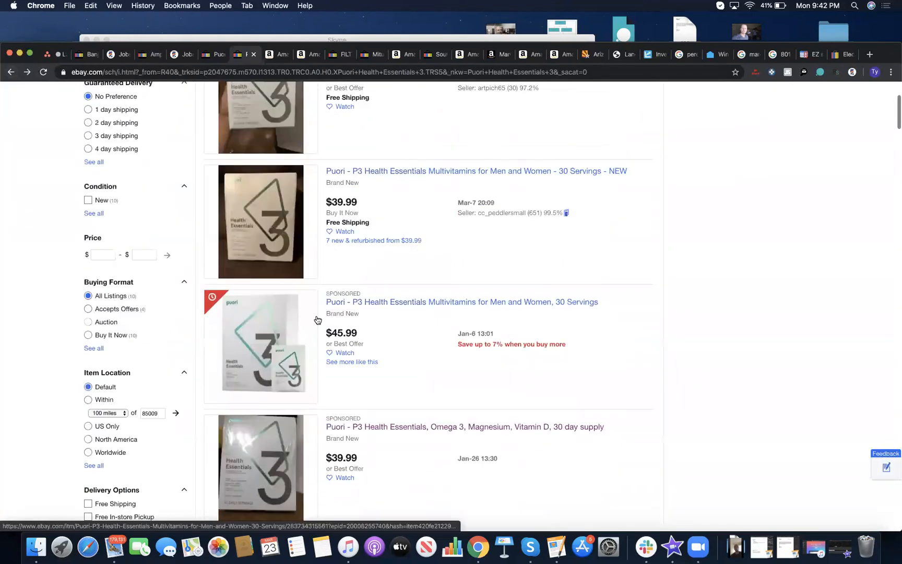
pyautogui.scroll(3)
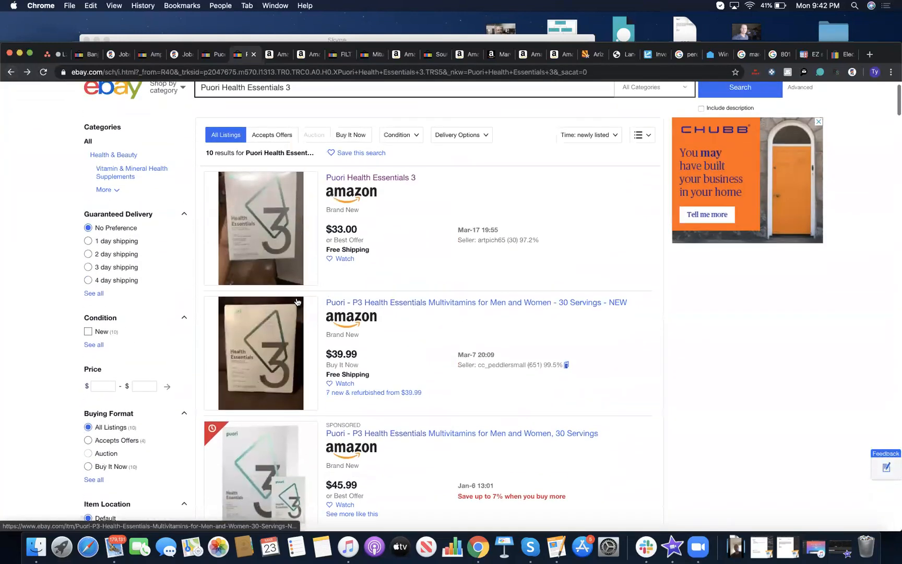
pyautogui.scroll(3)
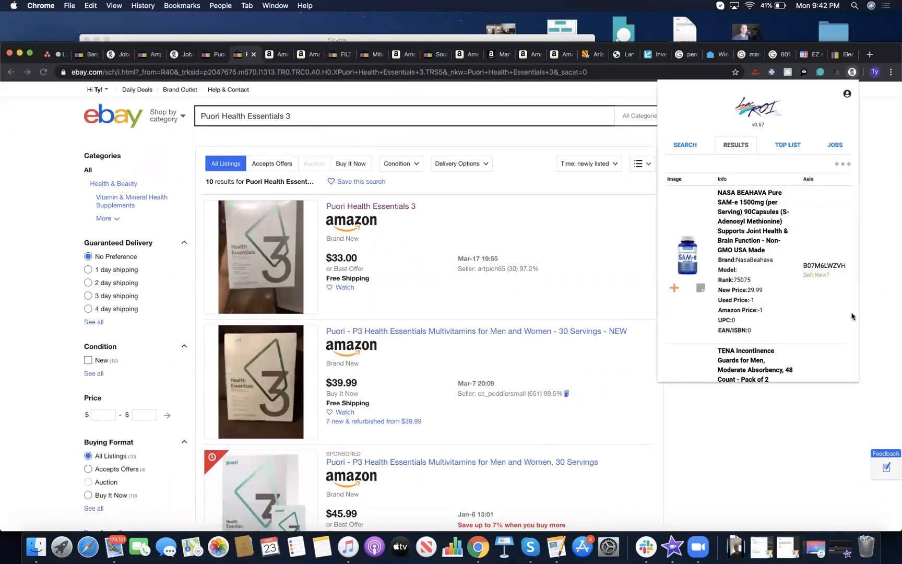
# From the LeBayzing Top List, search eBay for the 9 Glade Automatic Freshmatic Sultry Amber refills
pyautogui.scroll(-3)
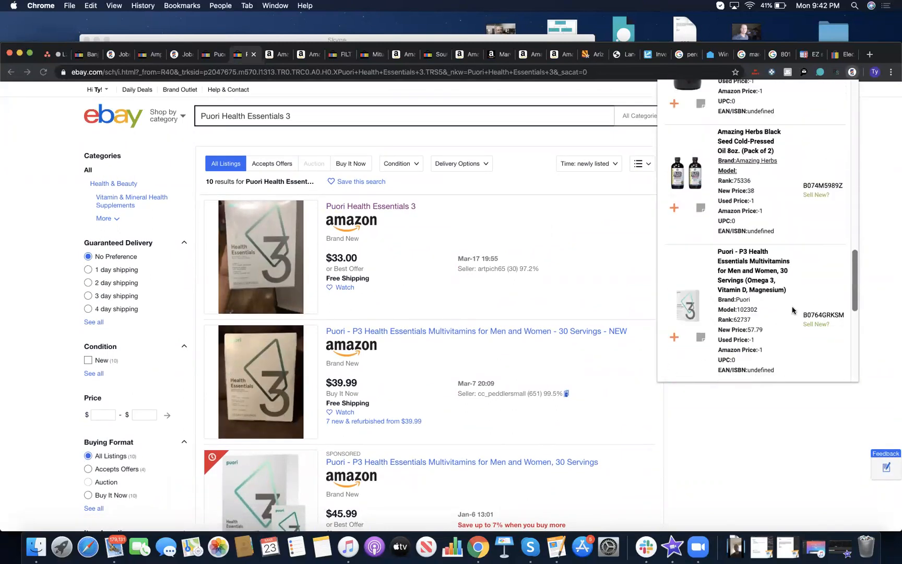
pyautogui.scroll(-3)
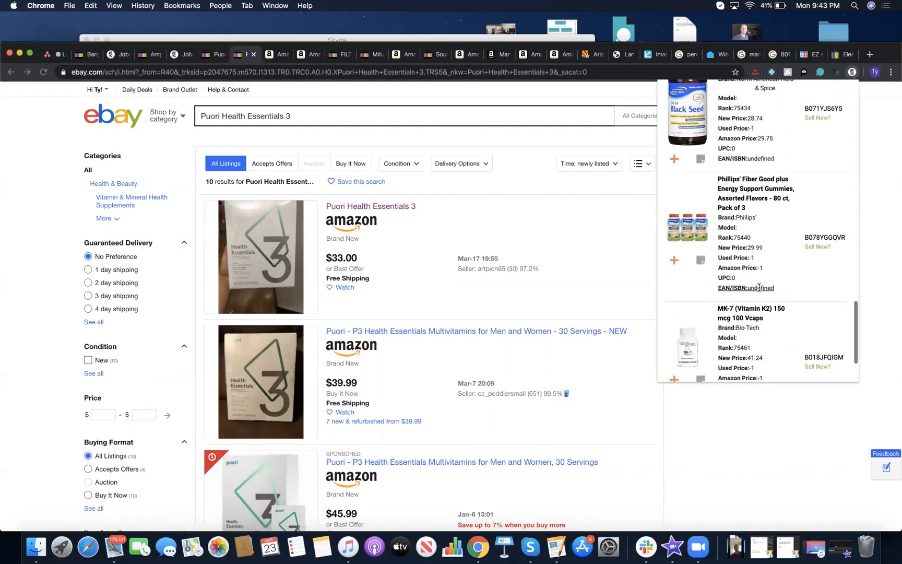
pyautogui.scroll(3)
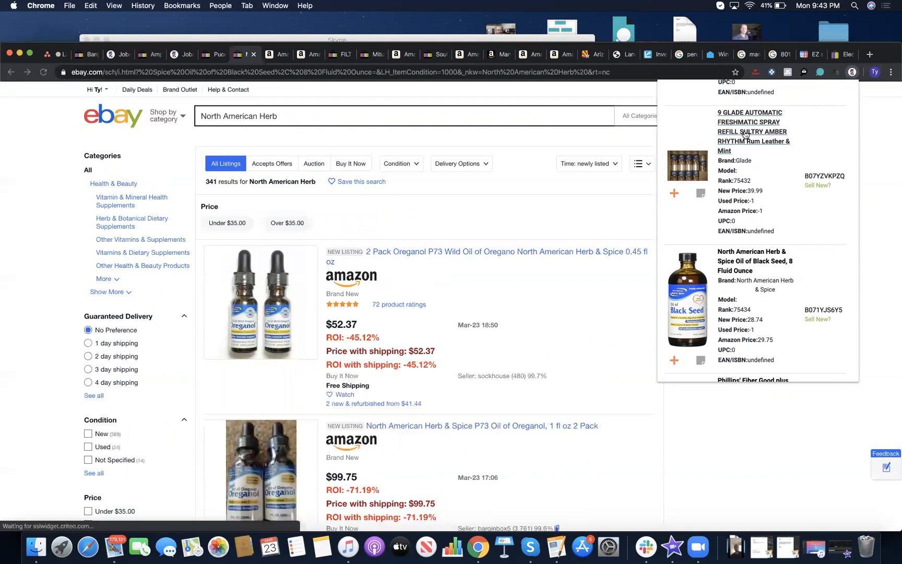
pyautogui.click(752, 132)
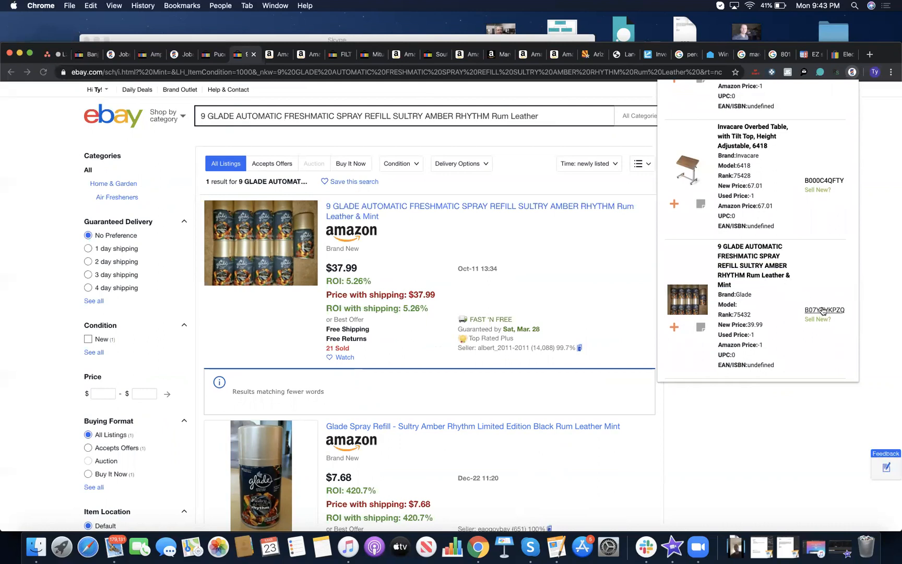
# Check the Glade 9-pack's Amazon page rank 120,663 and about $24.73 net, then return to eBay results
pyautogui.click(824, 309)
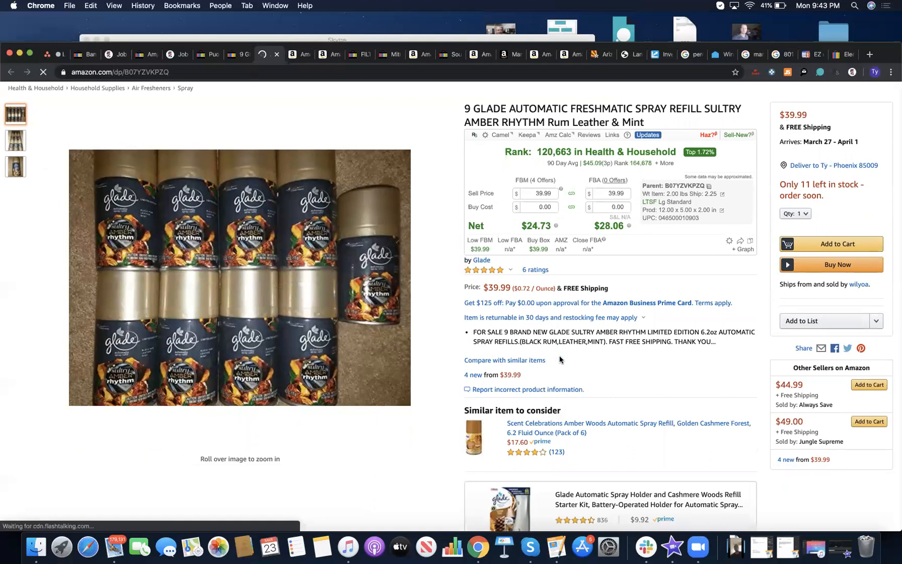
pyautogui.scroll(-3)
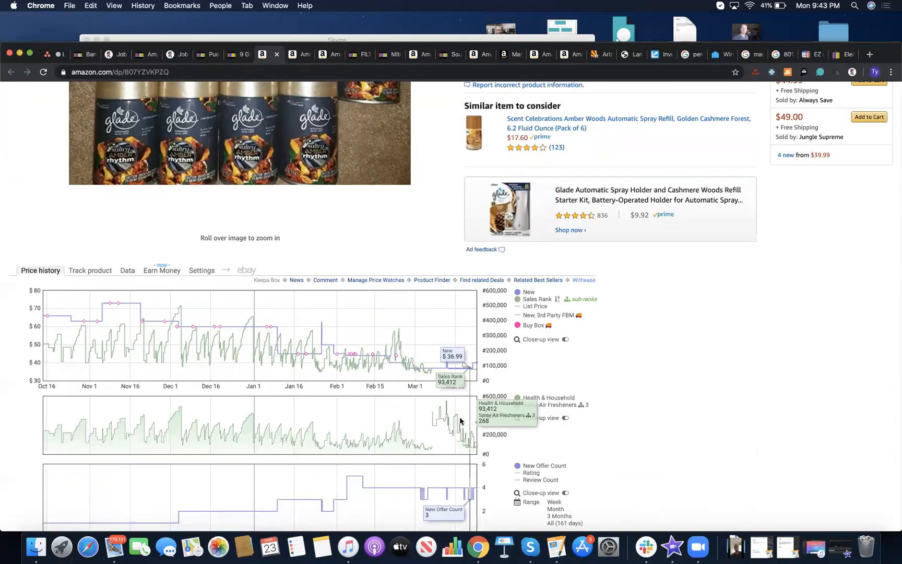
pyautogui.scroll(3)
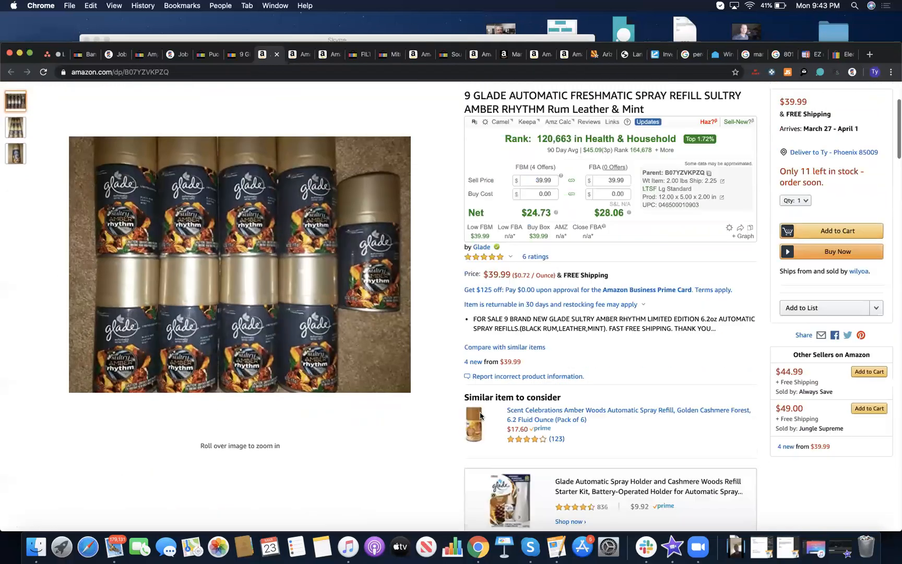
pyautogui.scroll(3)
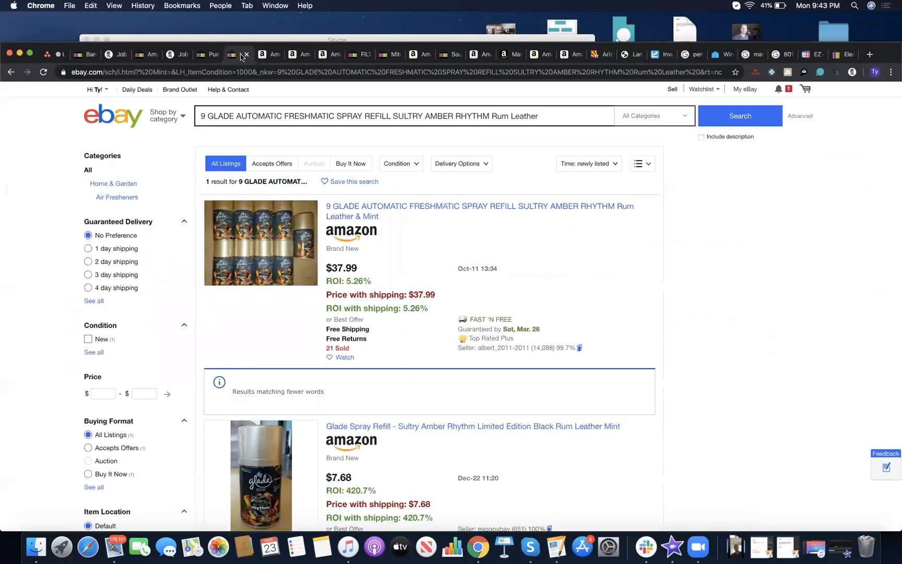
# Submit an $18-per-item offer ($72 total) on the Glade refill listing, see it declined, and go back
pyautogui.click(480, 206)
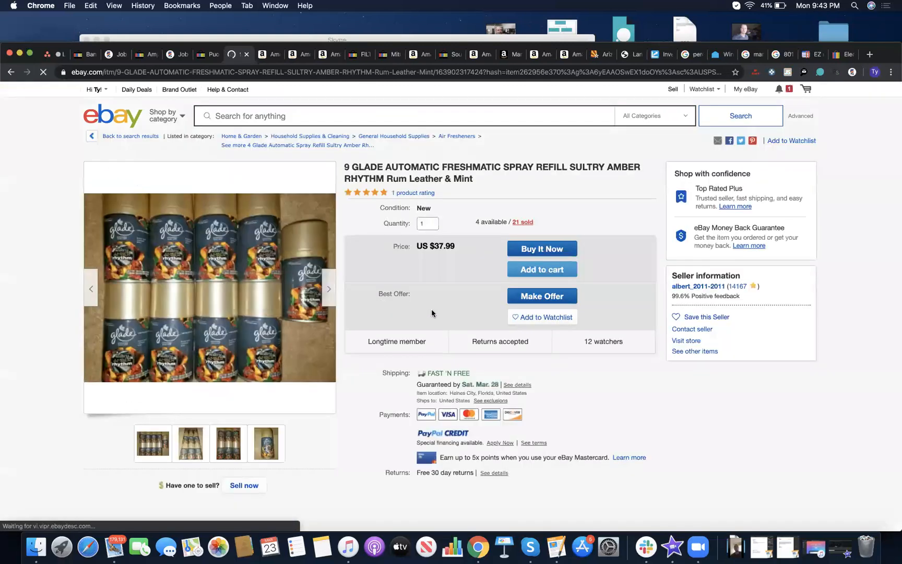
pyautogui.click(541, 296)
pyautogui.write('4')
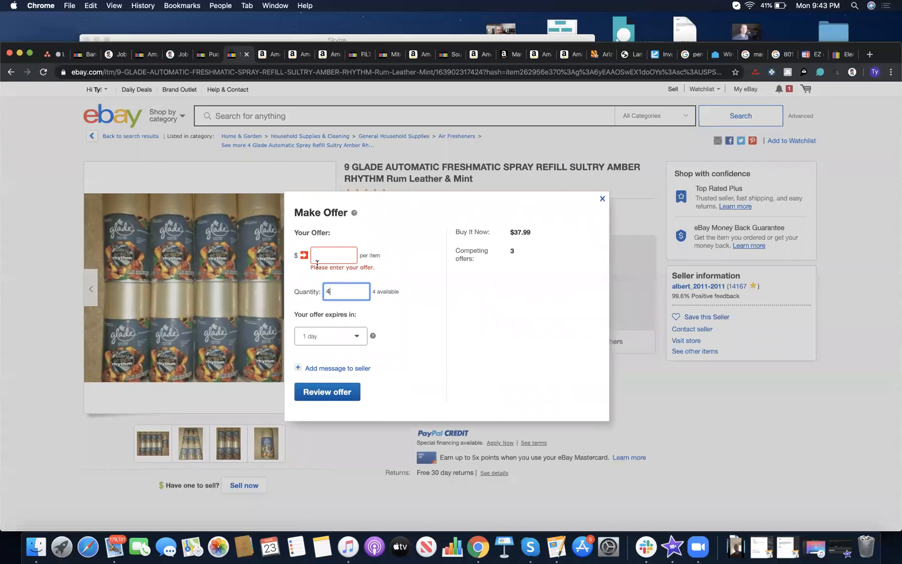
pyautogui.click(334, 256)
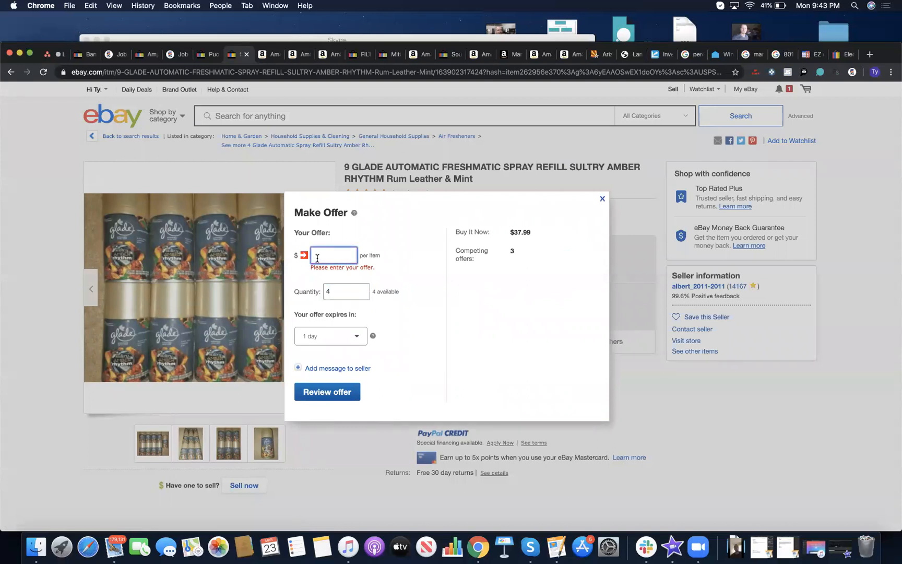
pyautogui.write('18')
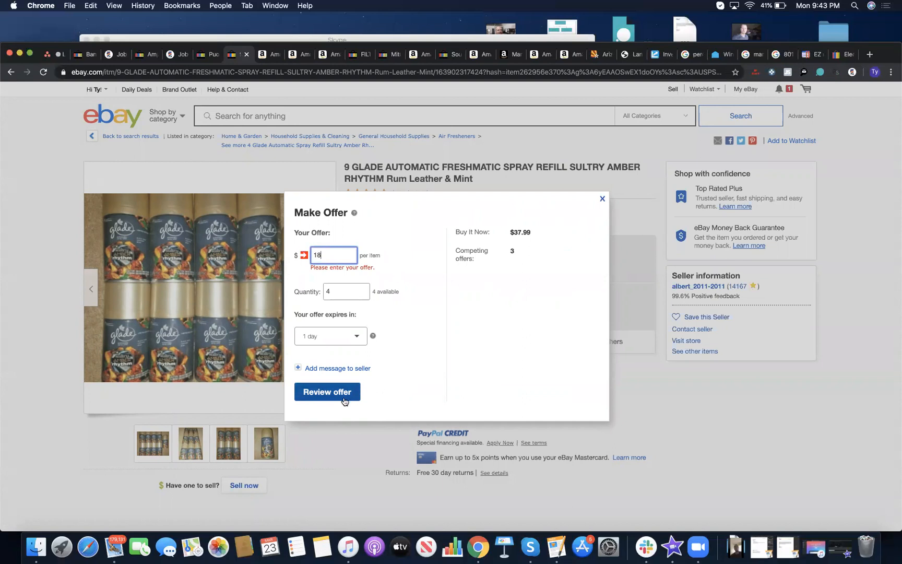
pyautogui.click(327, 392)
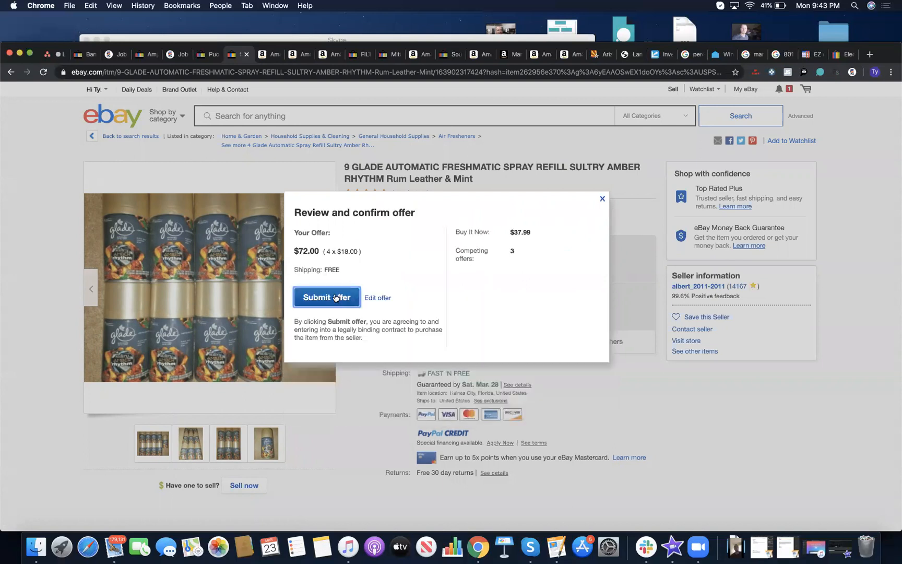
pyautogui.click(326, 298)
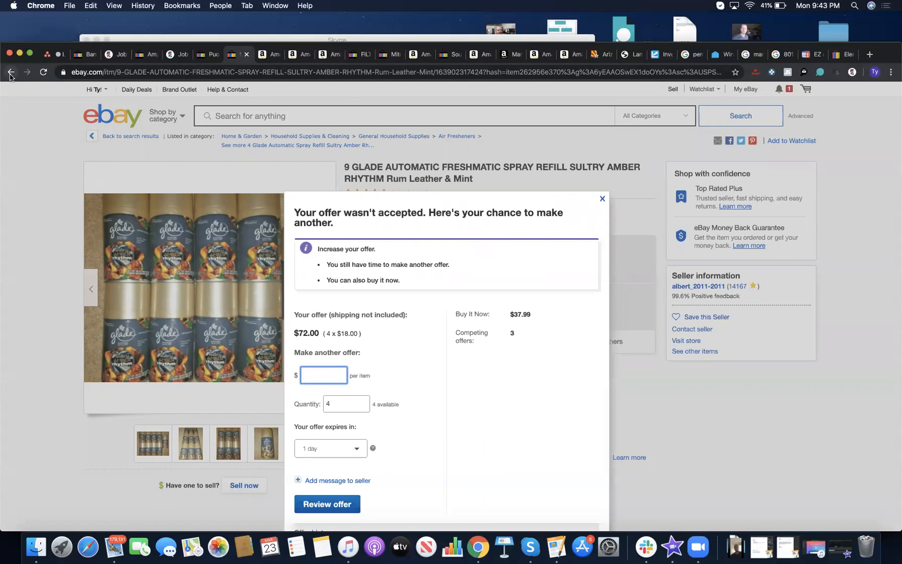
pyautogui.click(10, 71)
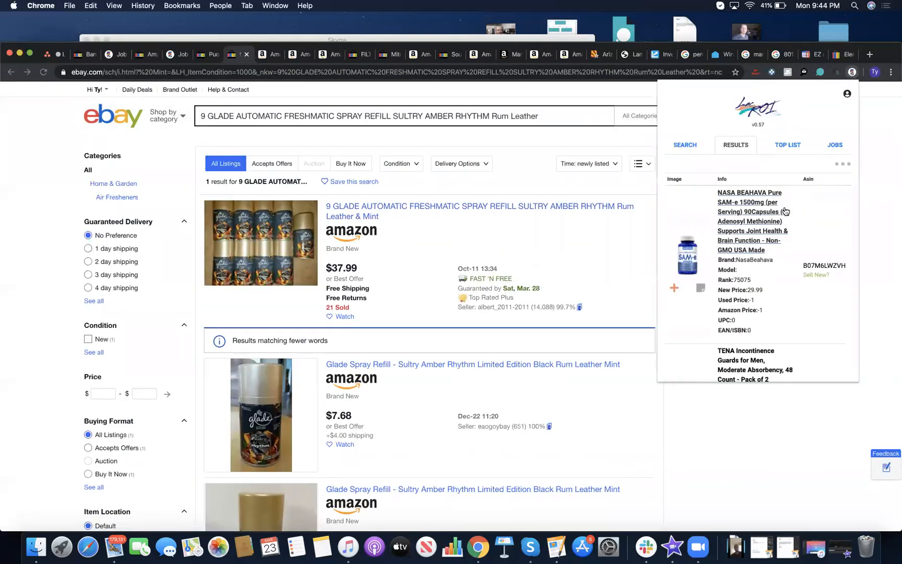
# Search eBay from LeBayzing for Depend Silhouette, Carex BD1344, Benefiber, Healthy Origins 1273796 and the ionic foot bath
pyautogui.scroll(-3)
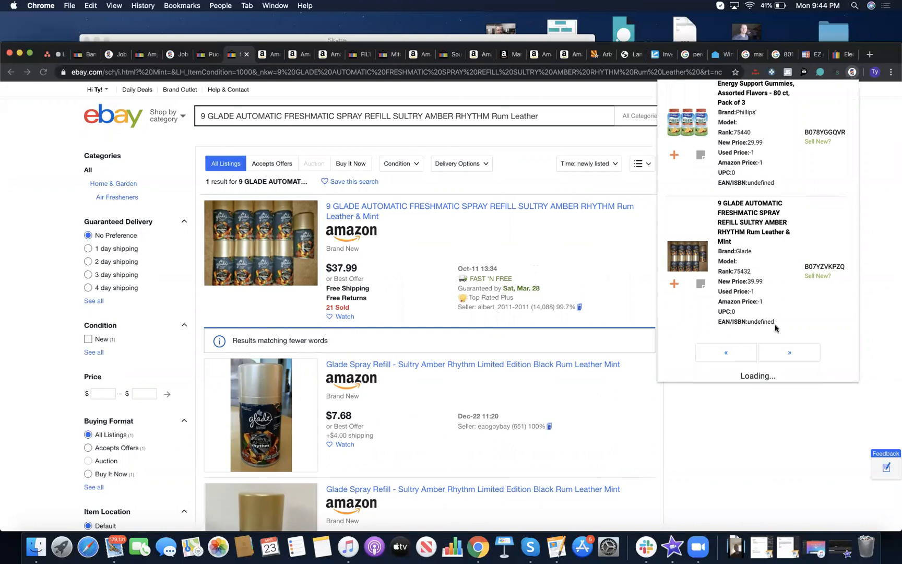
pyautogui.moveTo(743, 276)
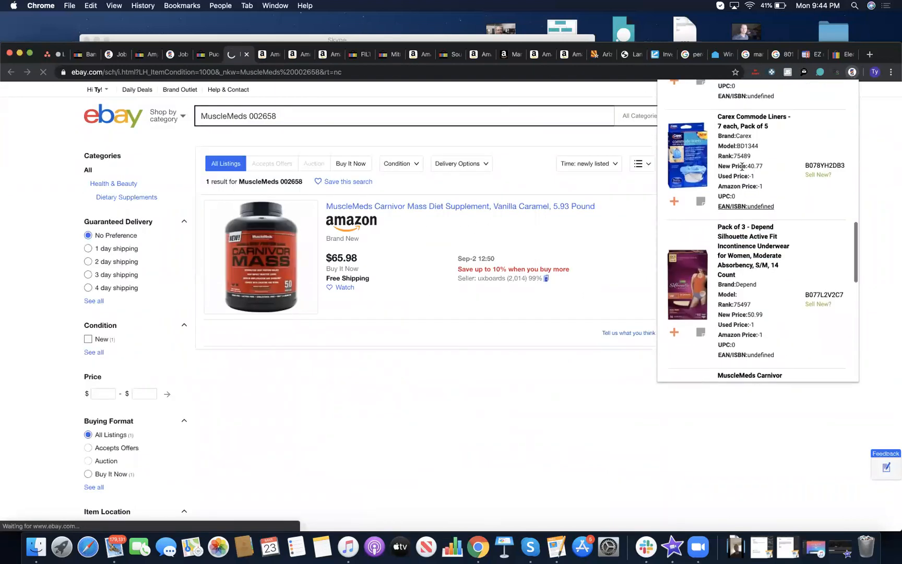
pyautogui.click(754, 250)
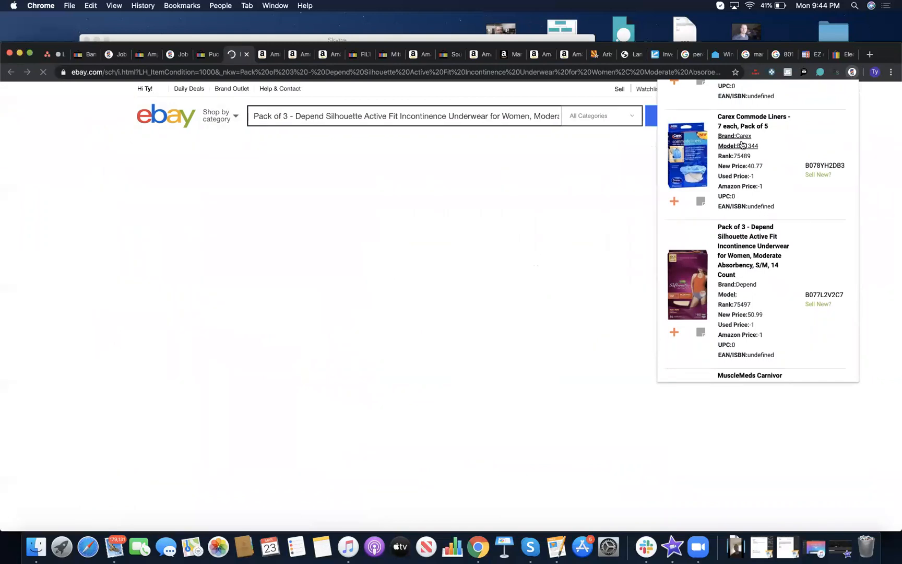
pyautogui.click(742, 146)
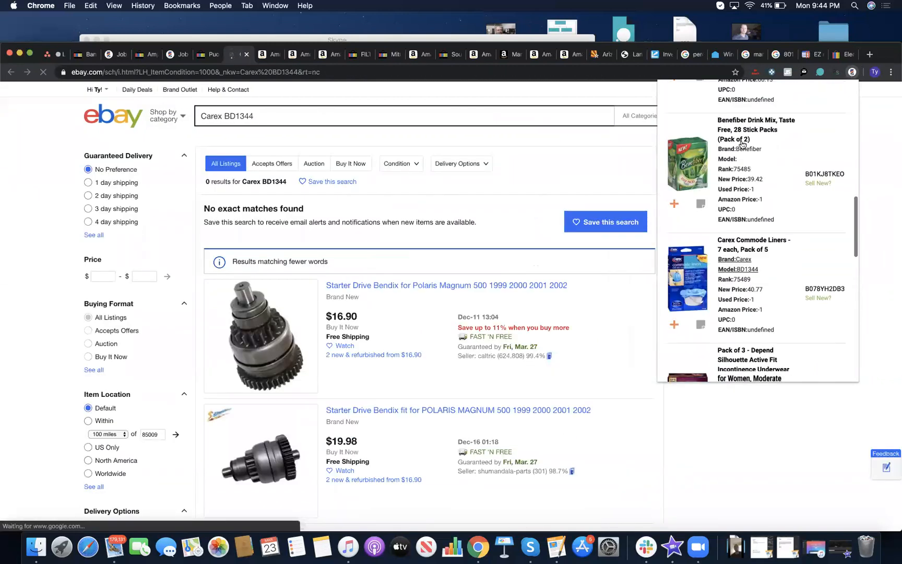
pyautogui.click(748, 129)
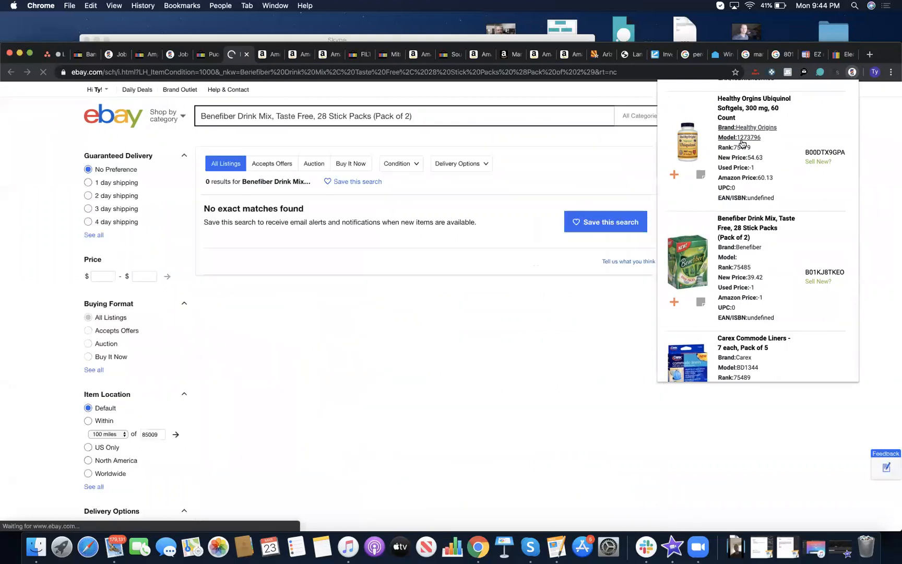
pyautogui.click(751, 137)
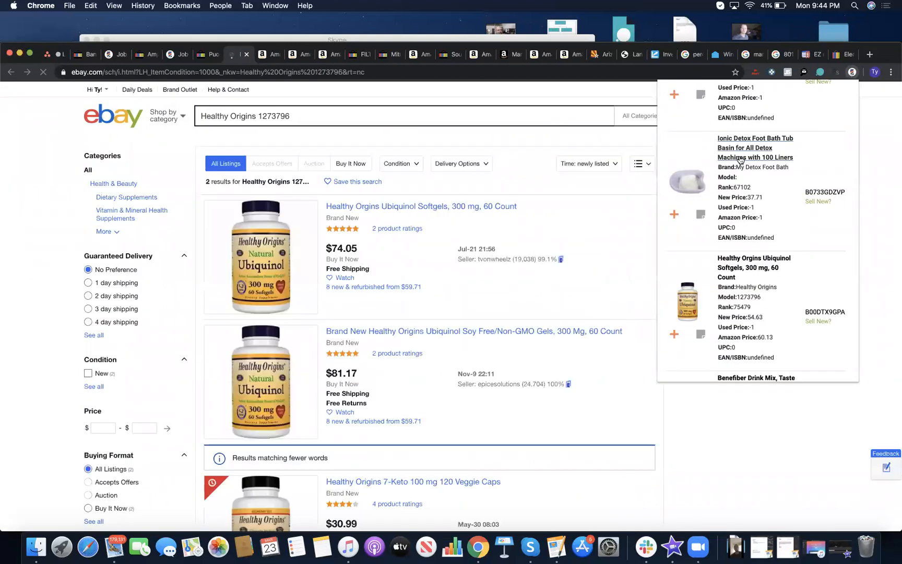
pyautogui.click(756, 148)
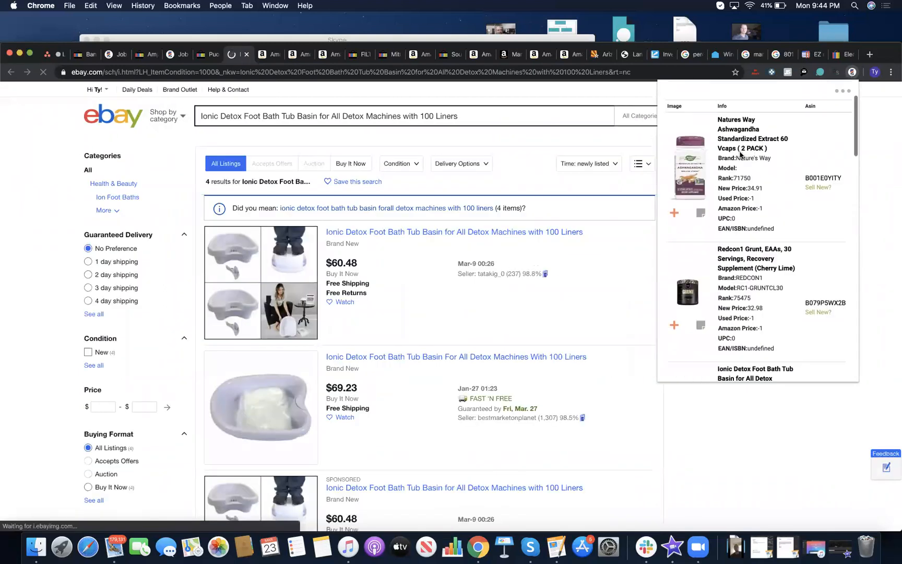
# Search eBay for the Flash Furniture DC-HY3501L-GRY-GG shower chair
pyautogui.scroll(-3)
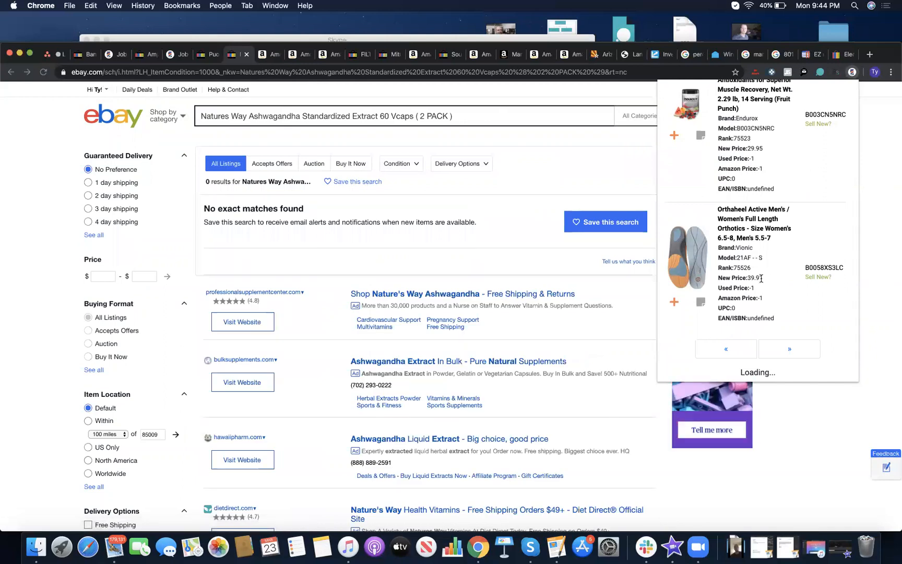
pyautogui.click(789, 348)
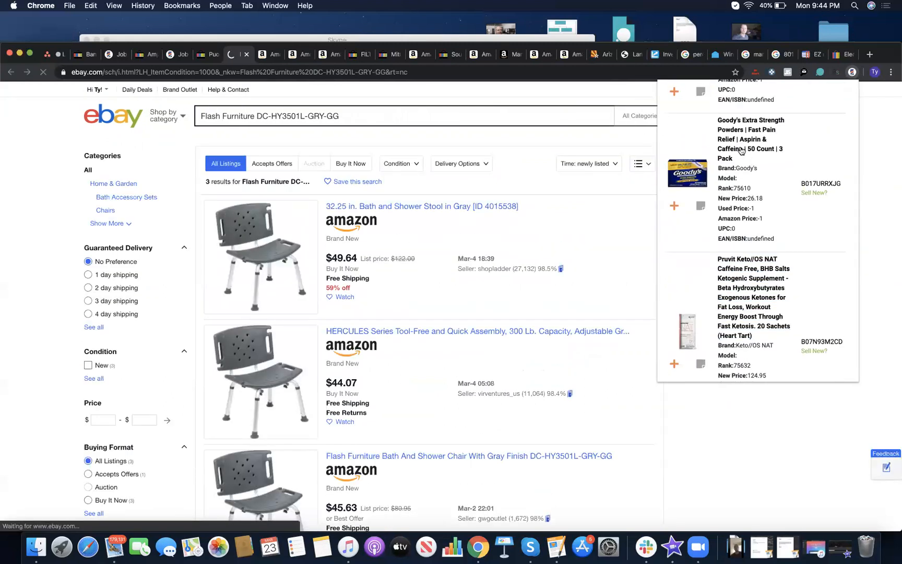
# Search Goody's Extra Strength Powders, scroll its ROI results, then show the next LeBayzing page for Master of Muscle 5094
pyautogui.click(751, 134)
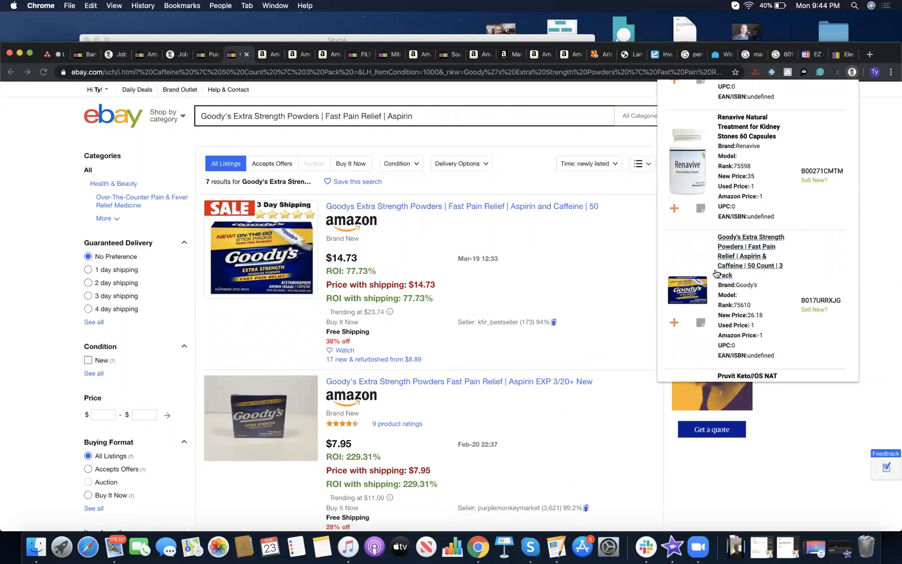
pyautogui.scroll(-3)
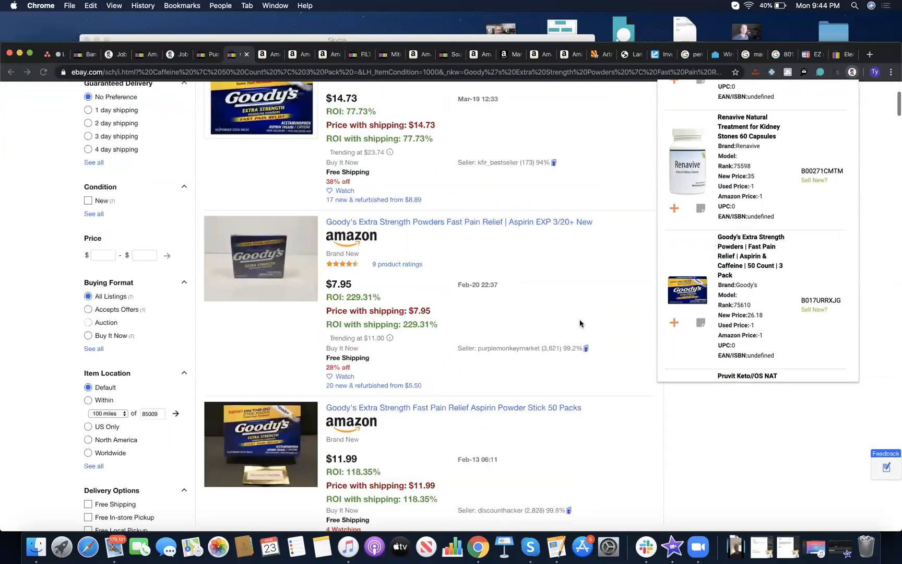
pyautogui.scroll(-3)
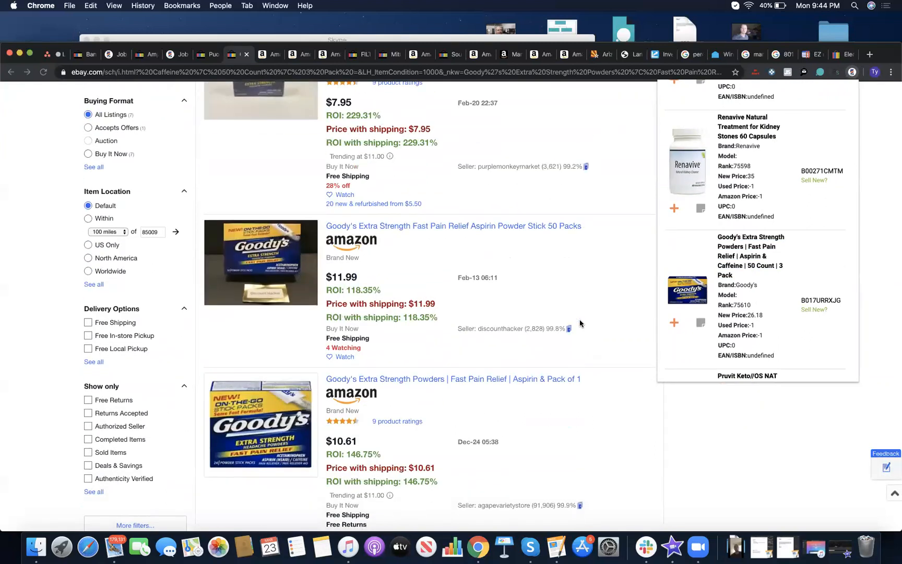
pyautogui.scroll(-3)
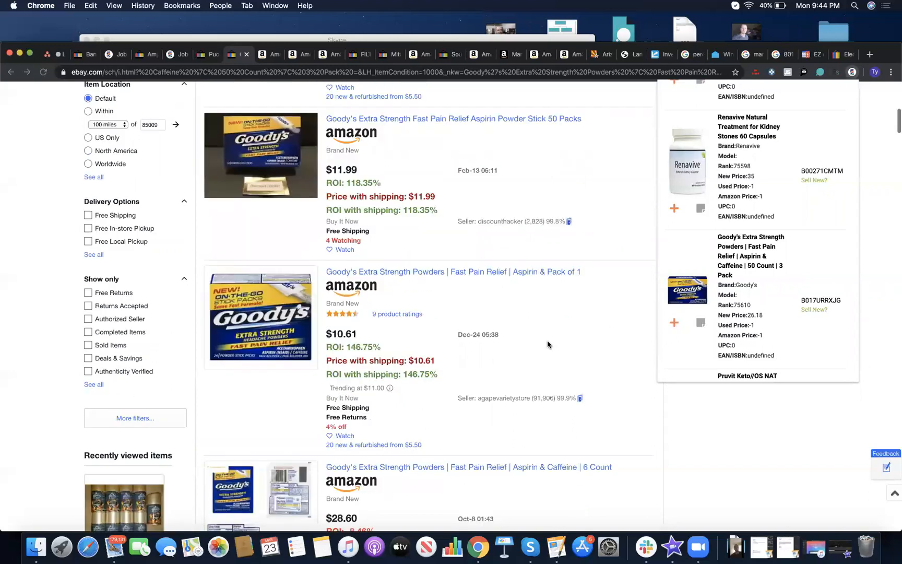
pyautogui.scroll(-3)
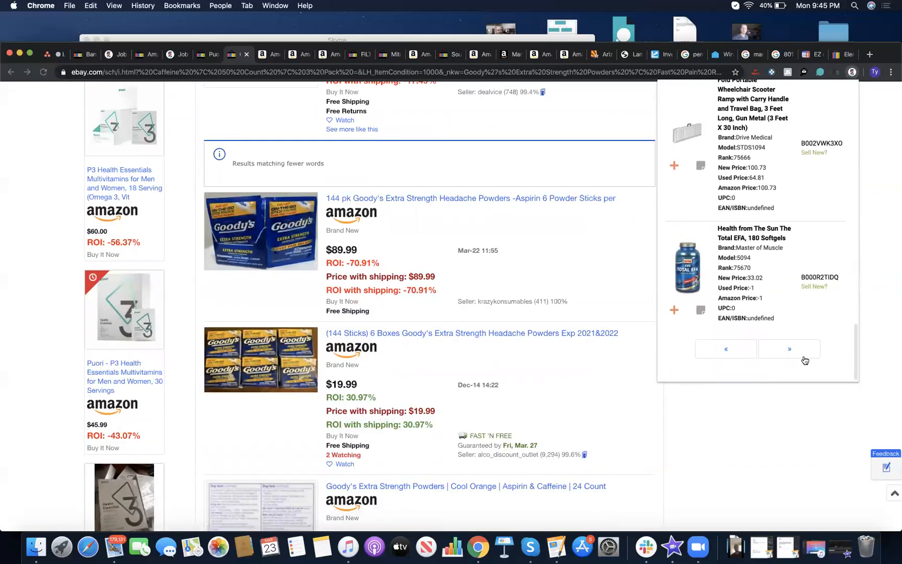
pyautogui.click(789, 349)
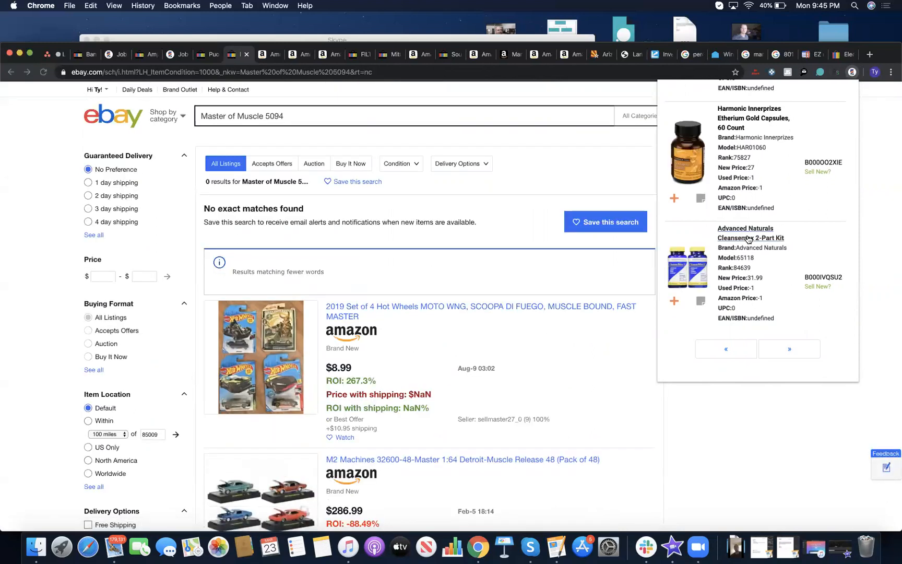
# Search eBay for Advanced Naturals Cleansemax 2-Part Kit and Zeal for life c-51 from the LeBayzing list
pyautogui.click(751, 233)
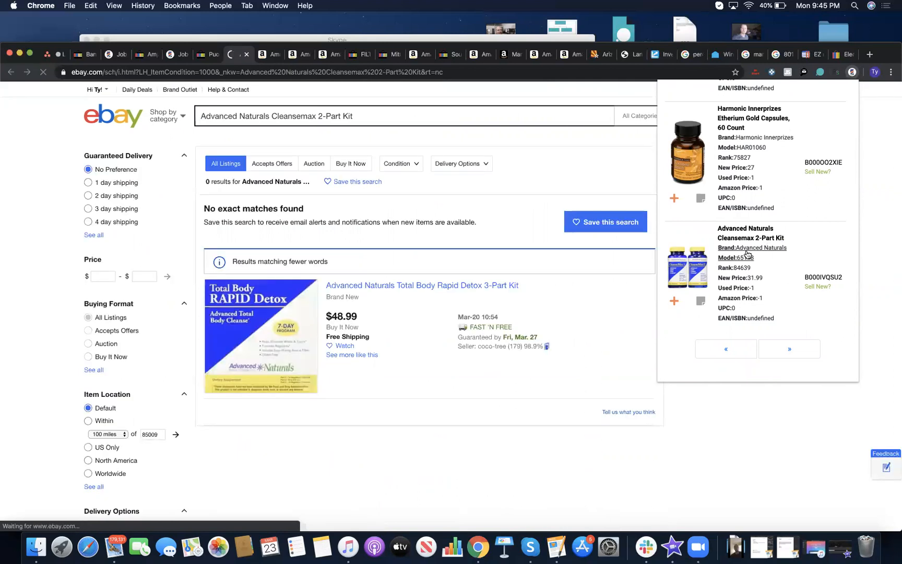
pyautogui.click(746, 257)
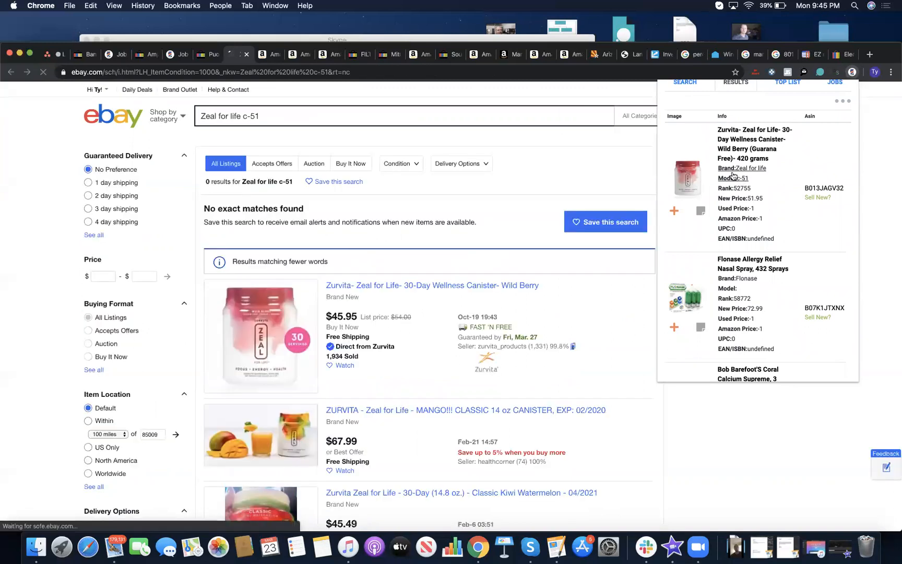
pyautogui.scroll(-3)
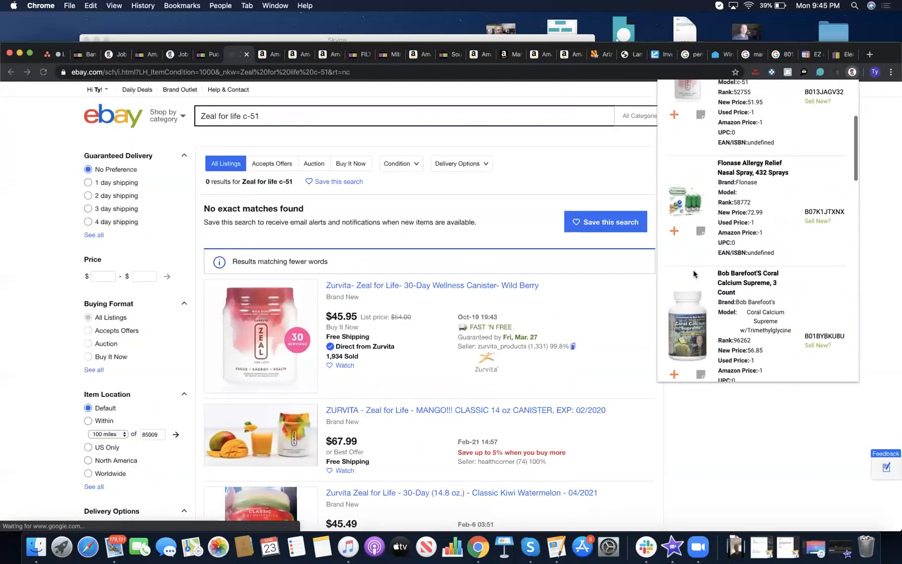